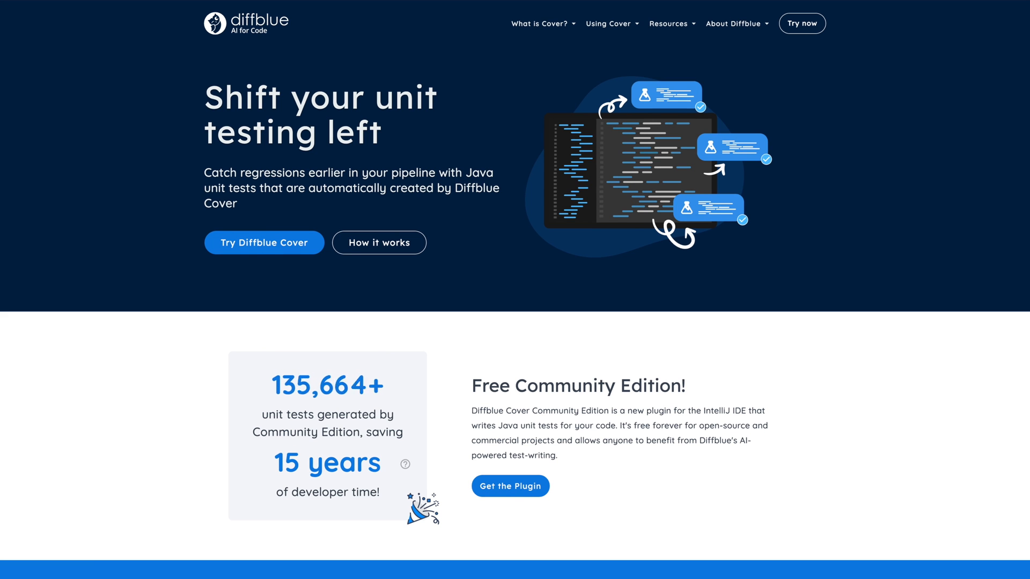
Run Diffblue Cover's Write Tests on the PetController class from the Project tree
scroll("down", 3)
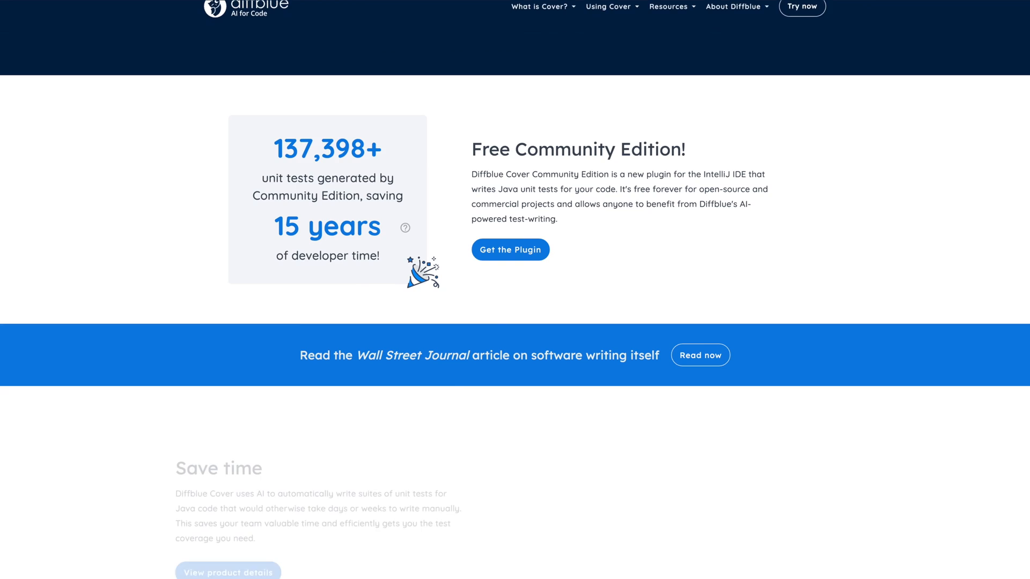
scroll("down", 3)
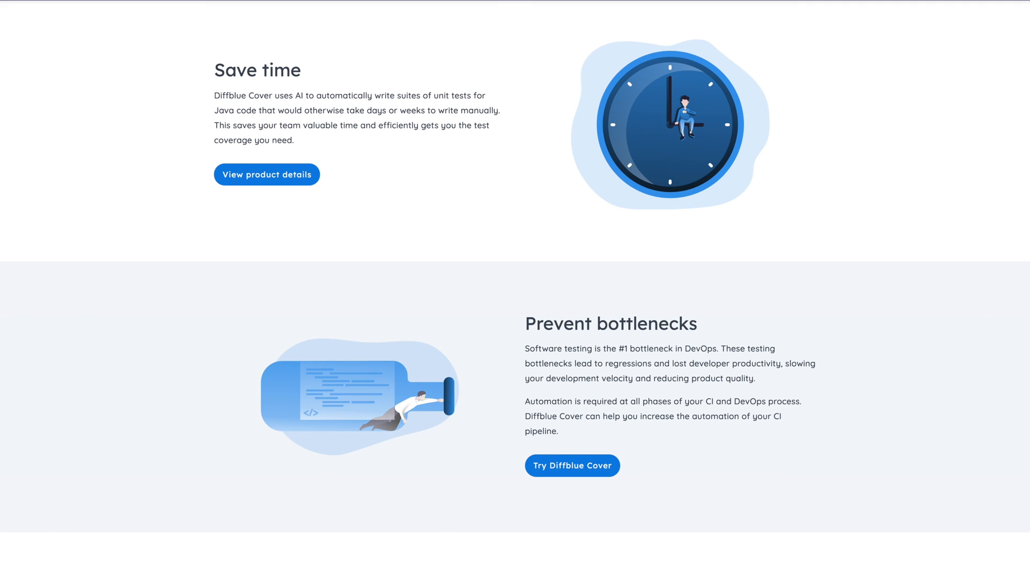
scroll("down", 3)
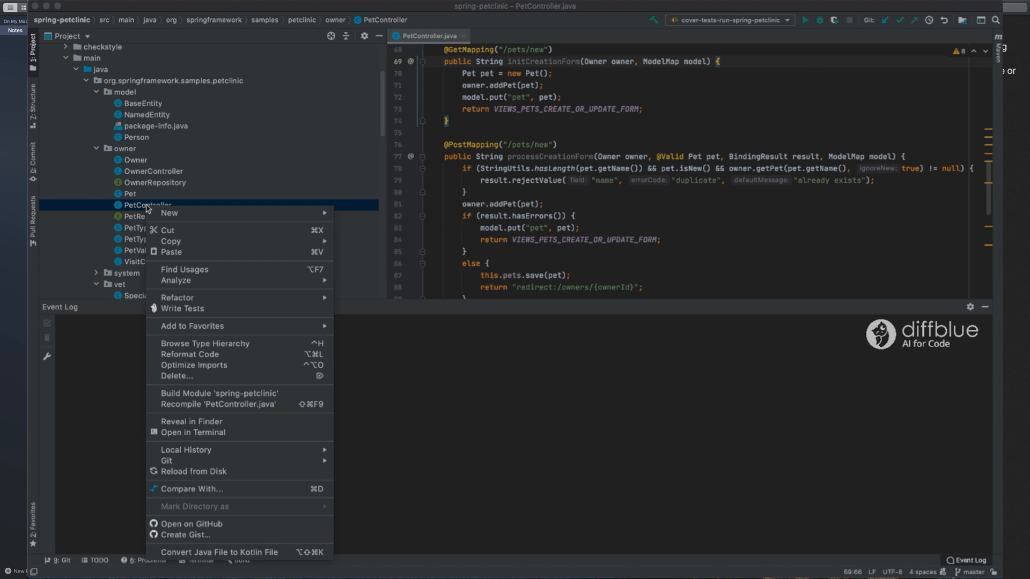
mouse_move(182, 309)
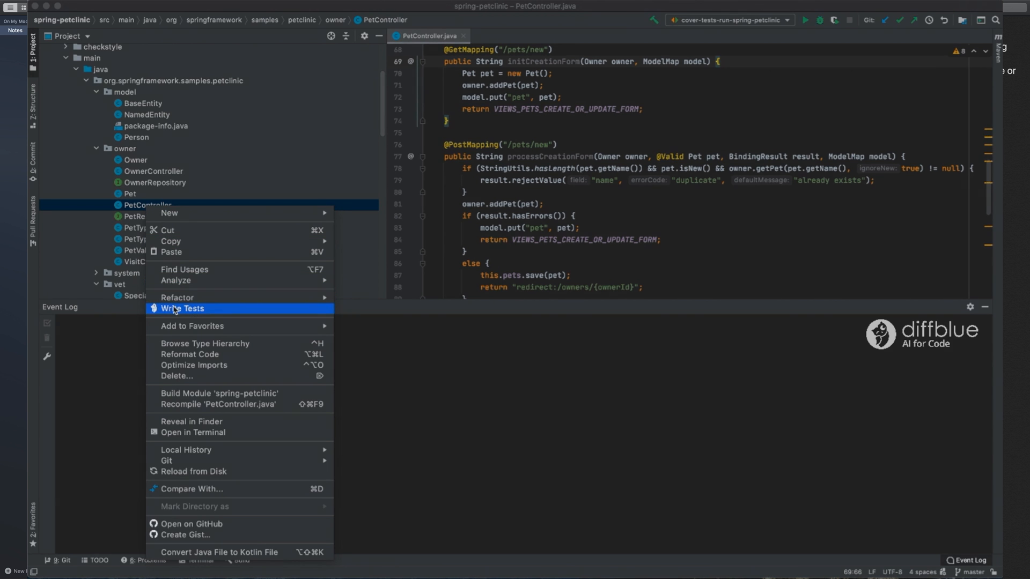
left_click(183, 309)
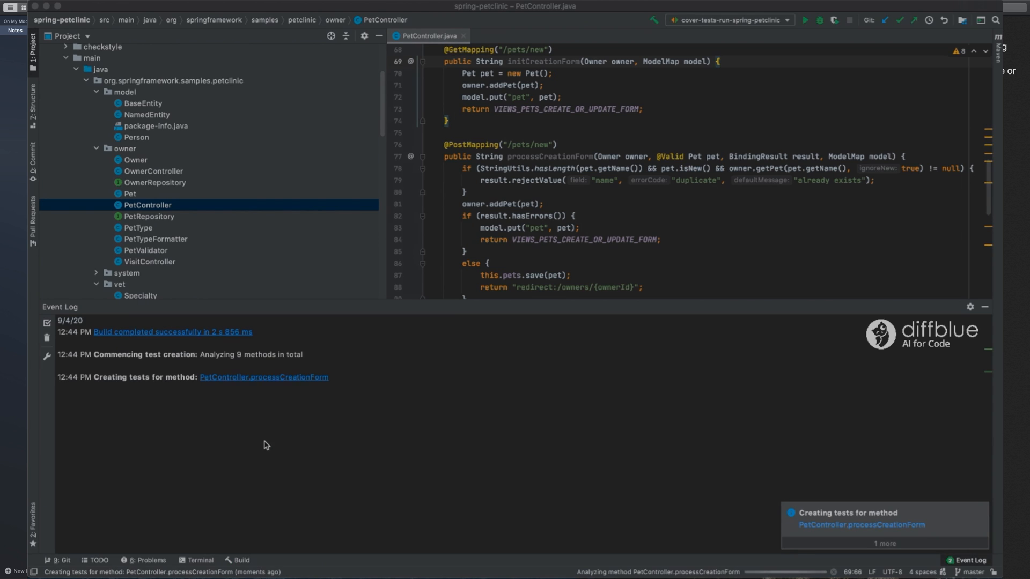
scroll("down", 3)
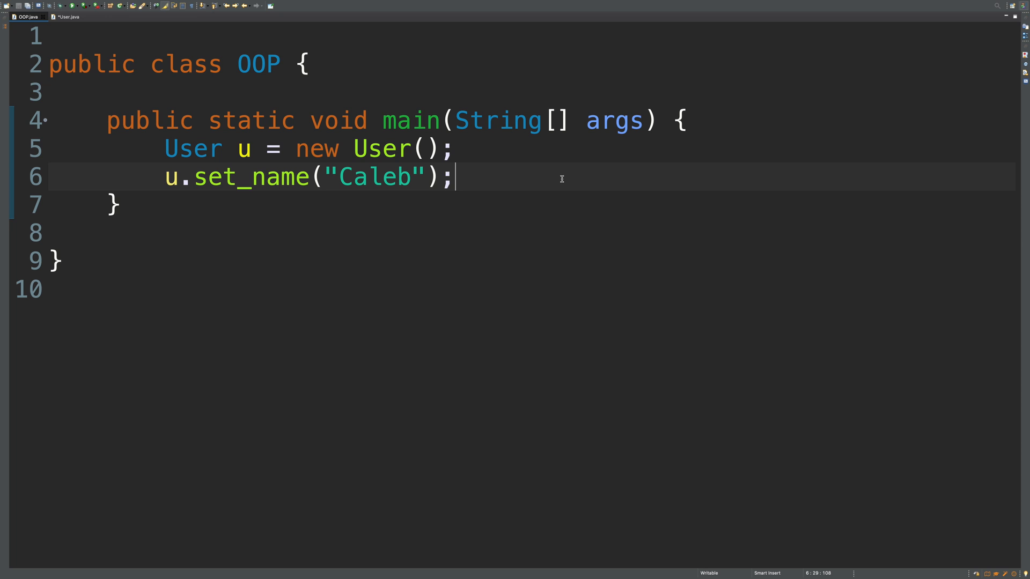
mouse_move(131, 169)
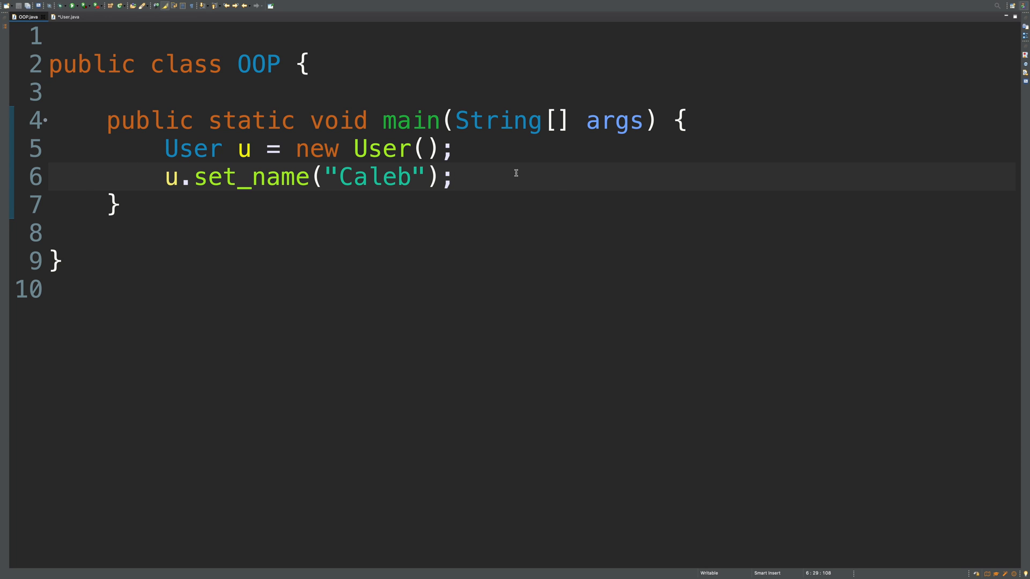
mouse_move(518, 177)
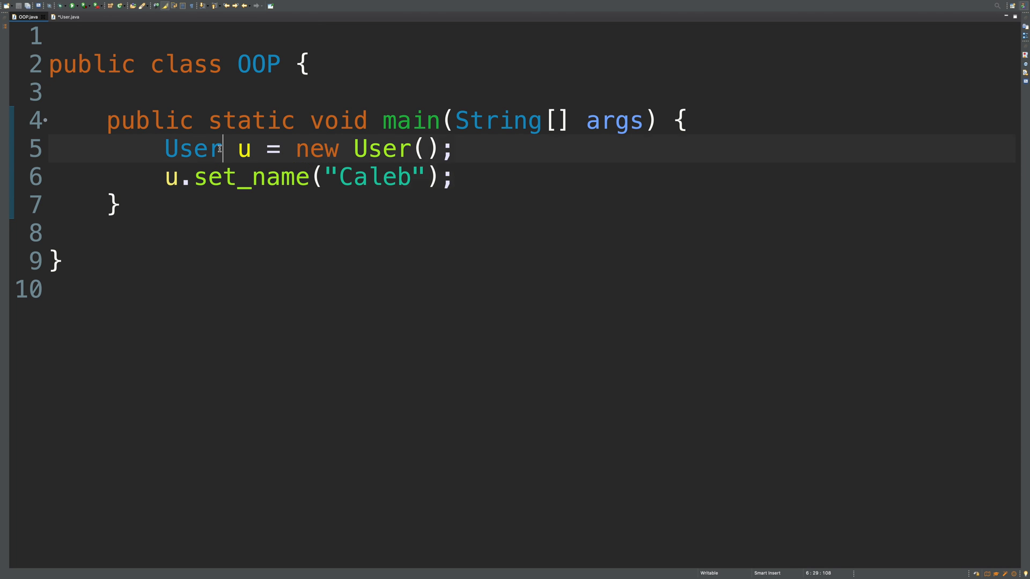
Highlight User occurrences and open a new line after the set_name("Caleb") call
double_click(192, 148)
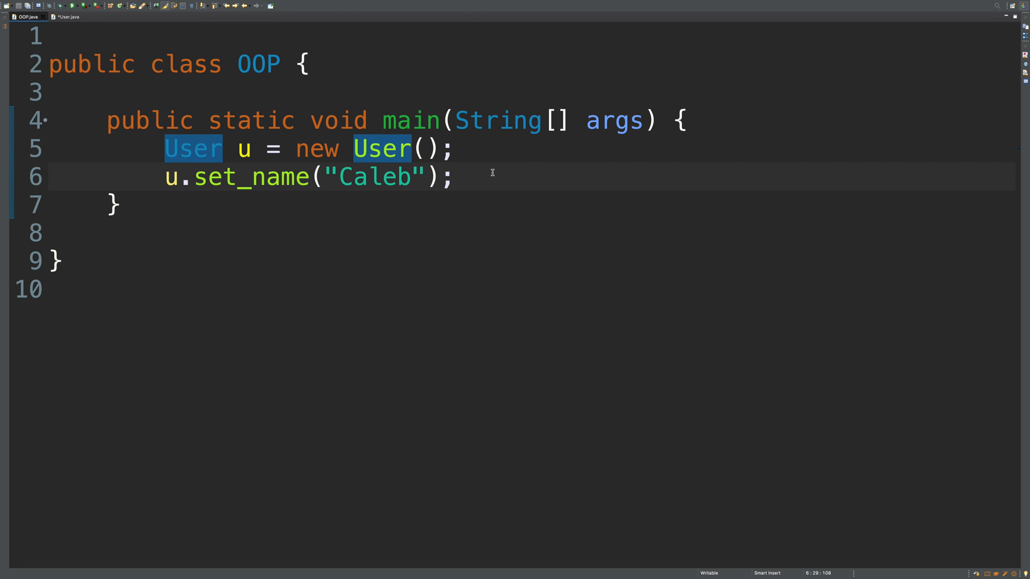
key("enter")
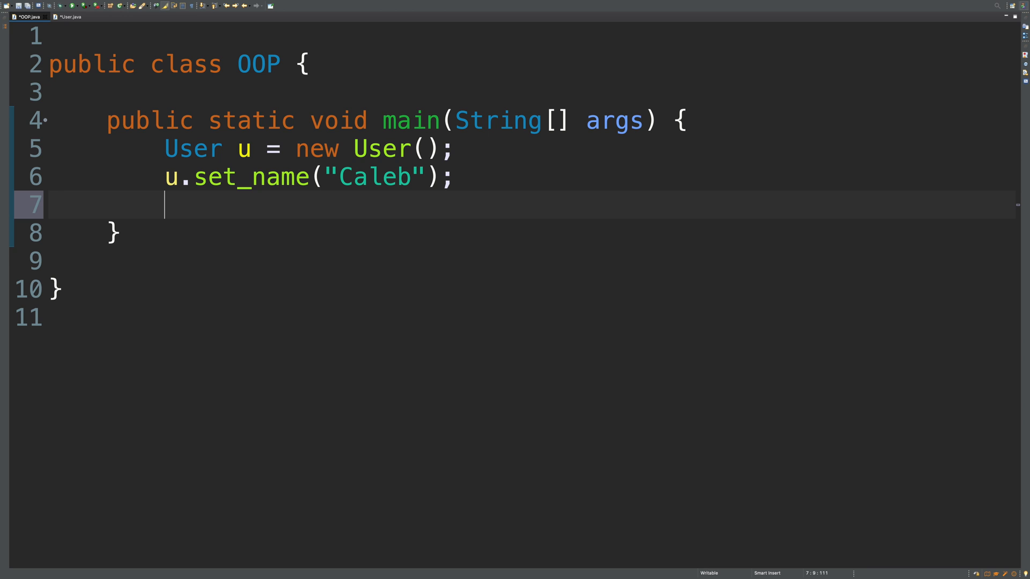
Declare List<User> users and import java.util.List via quick fix
type("users")
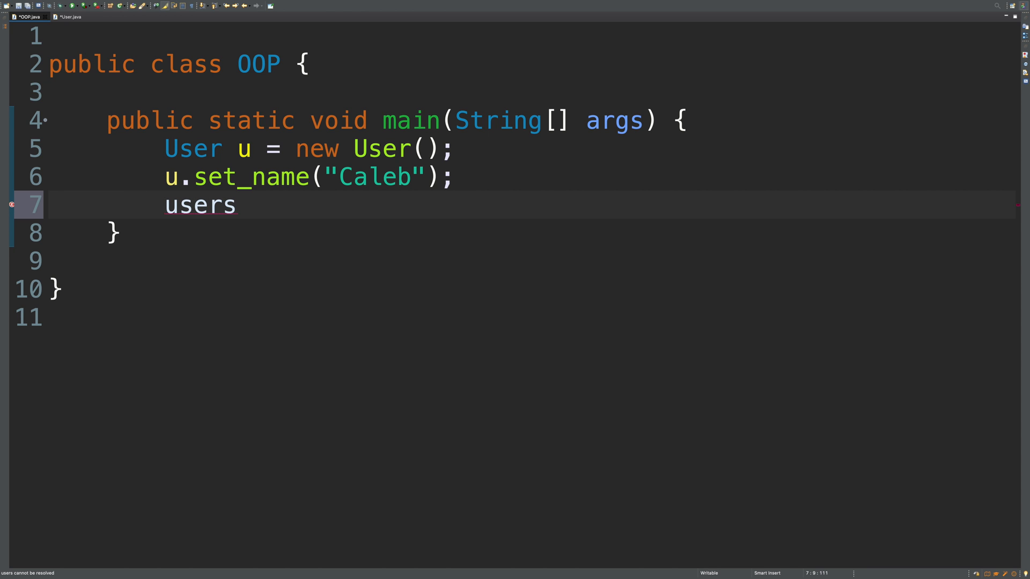
type("List")
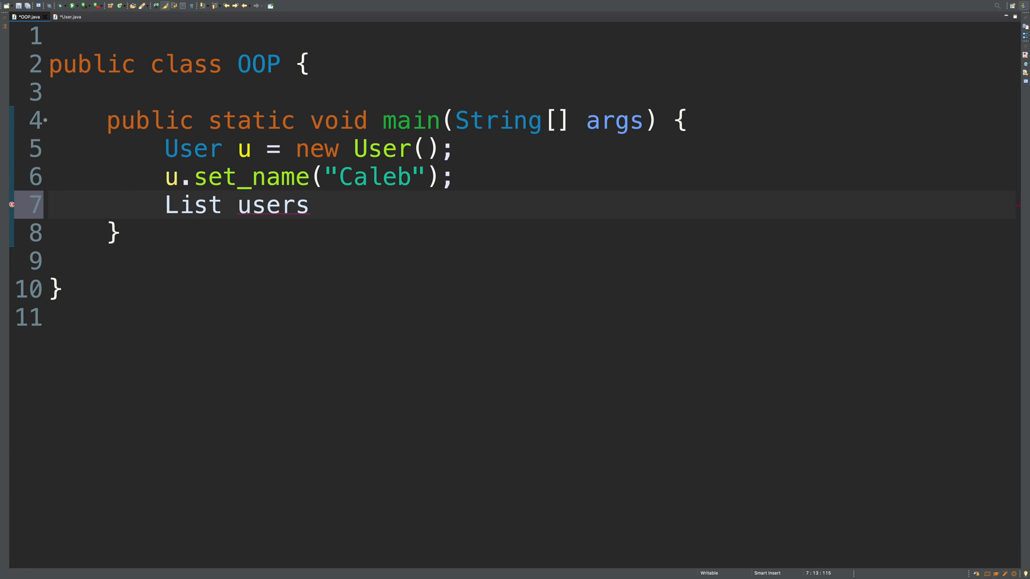
type("<User>")
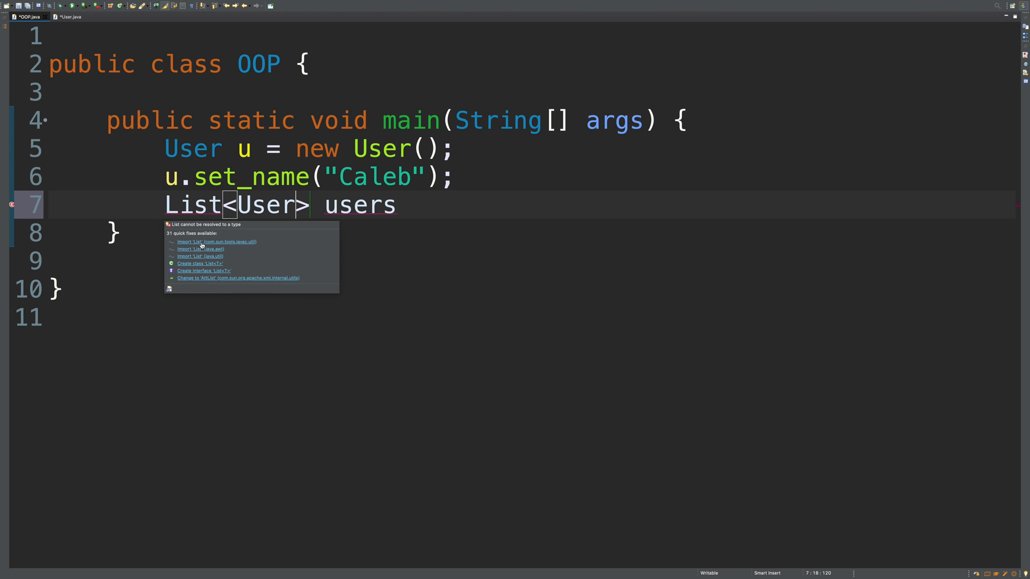
mouse_move(201, 264)
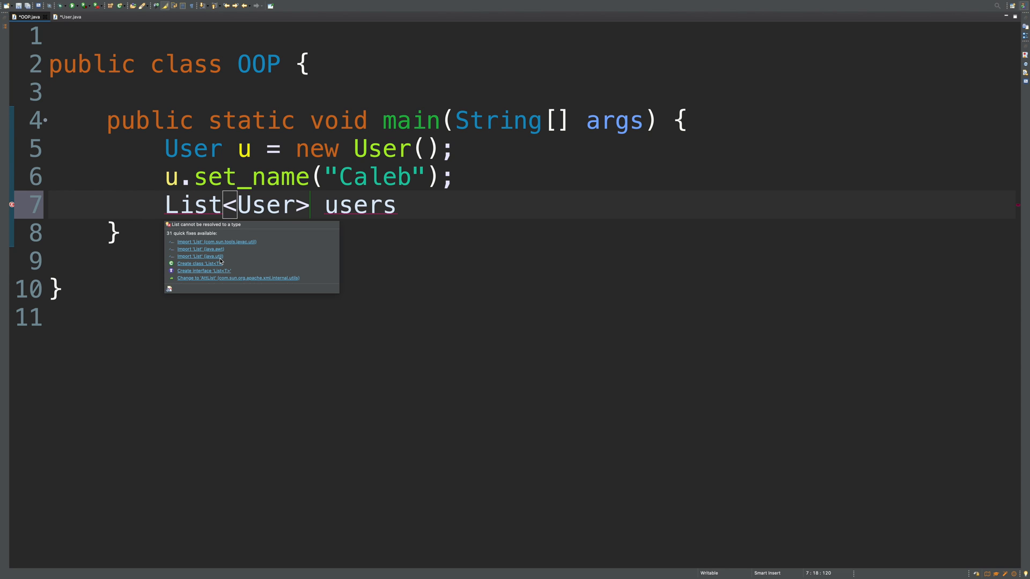
left_click(198, 256)
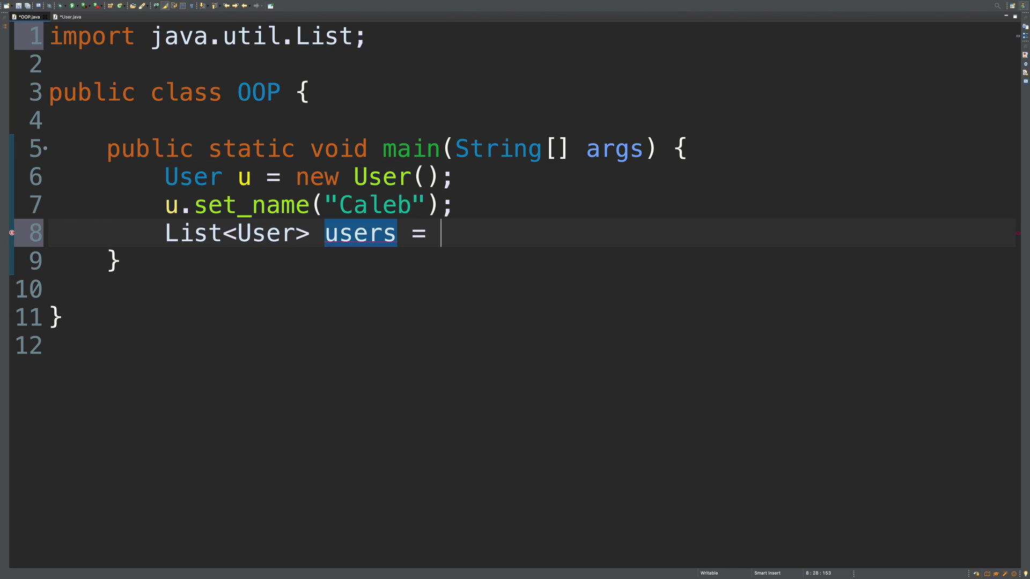
Instantiate it as new List<User>(), then begin changing the type to ArrayList
type("new List<U>")
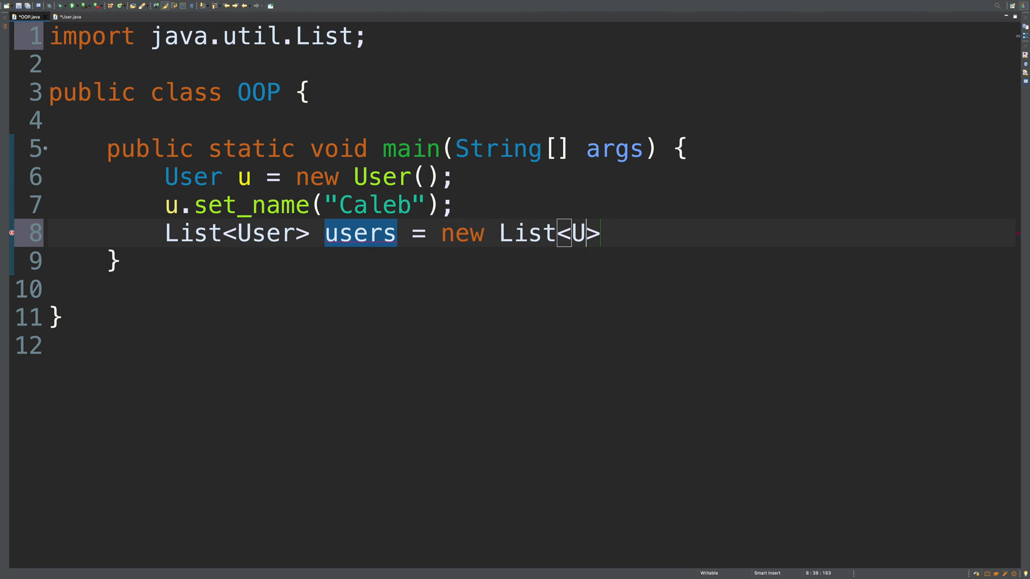
type("ser")
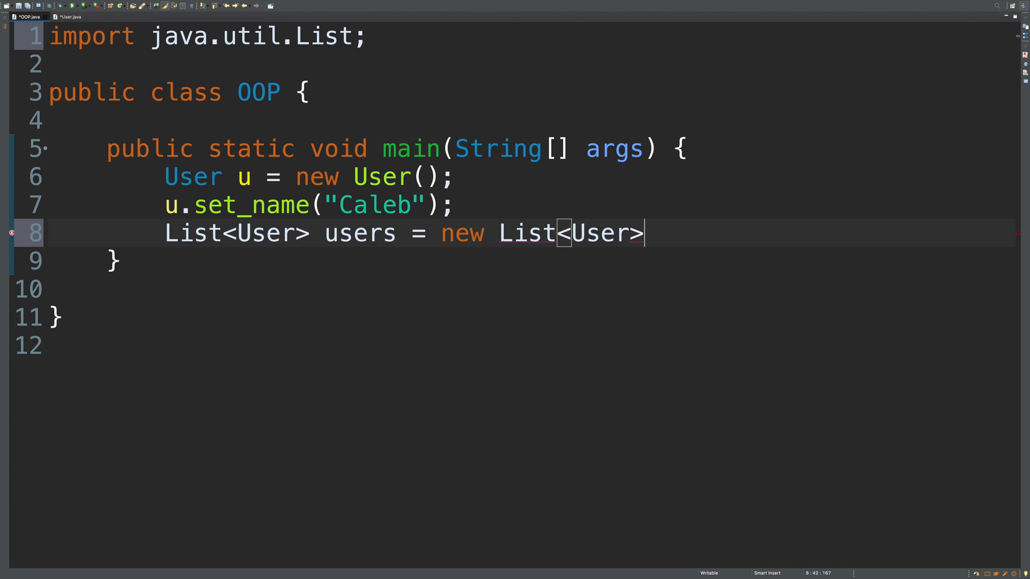
type("()")
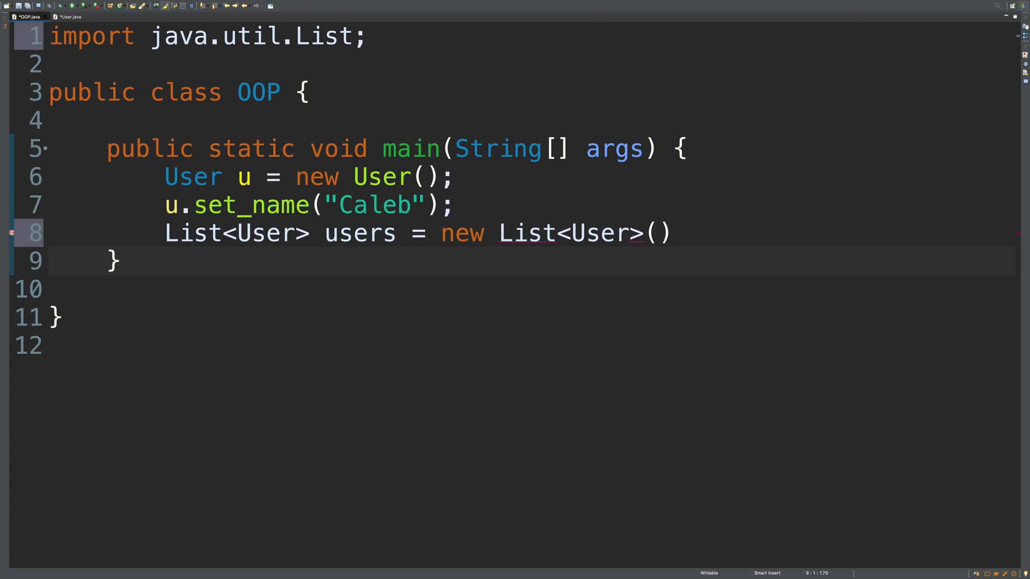
type(";")
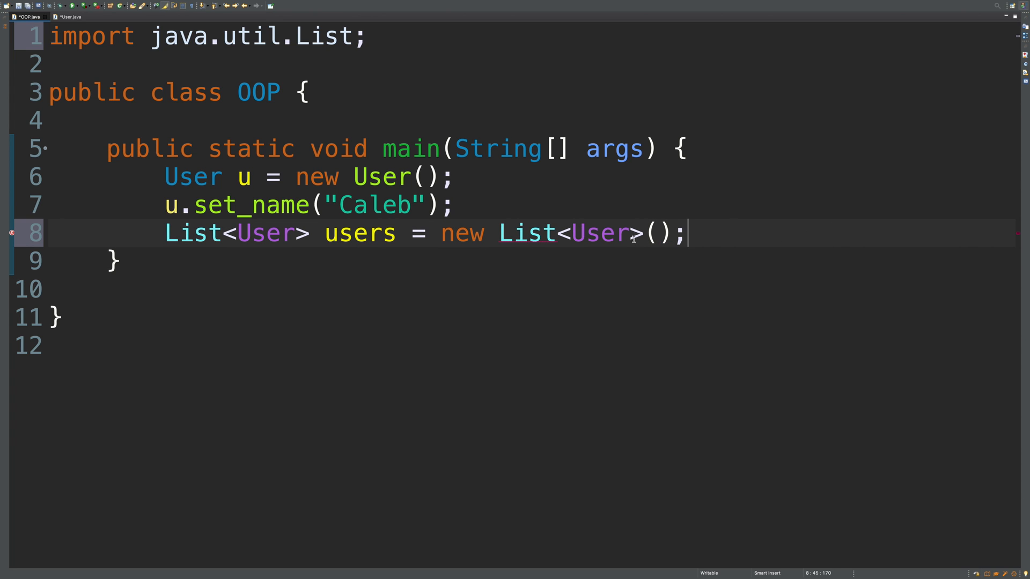
mouse_move(505, 233)
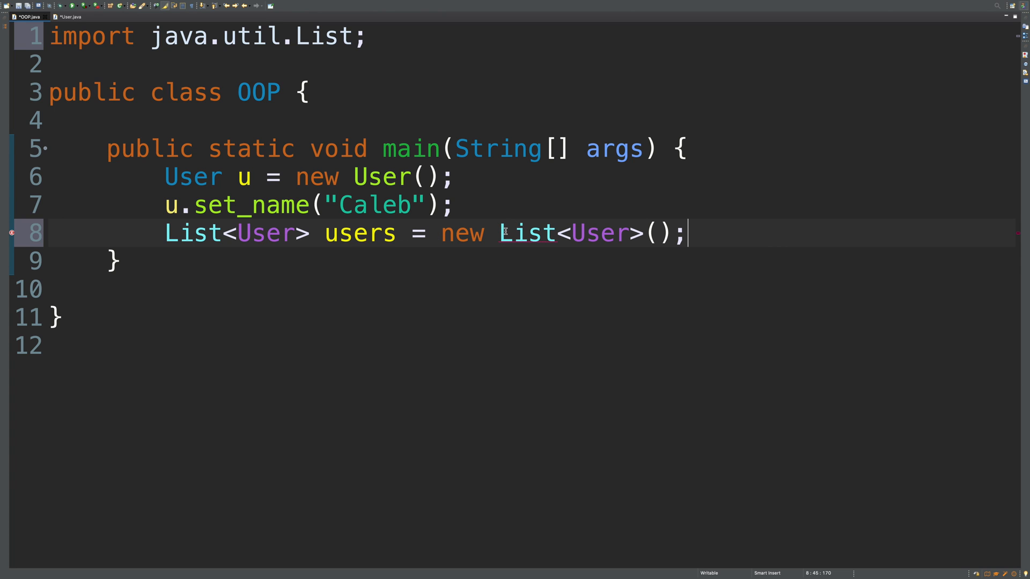
mouse_move(494, 262)
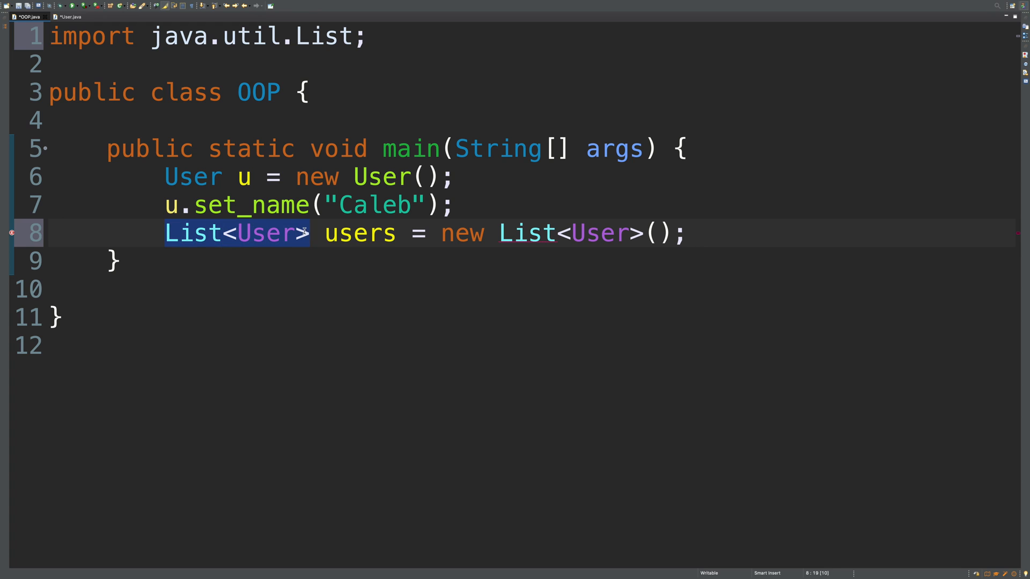
double_click(266, 233)
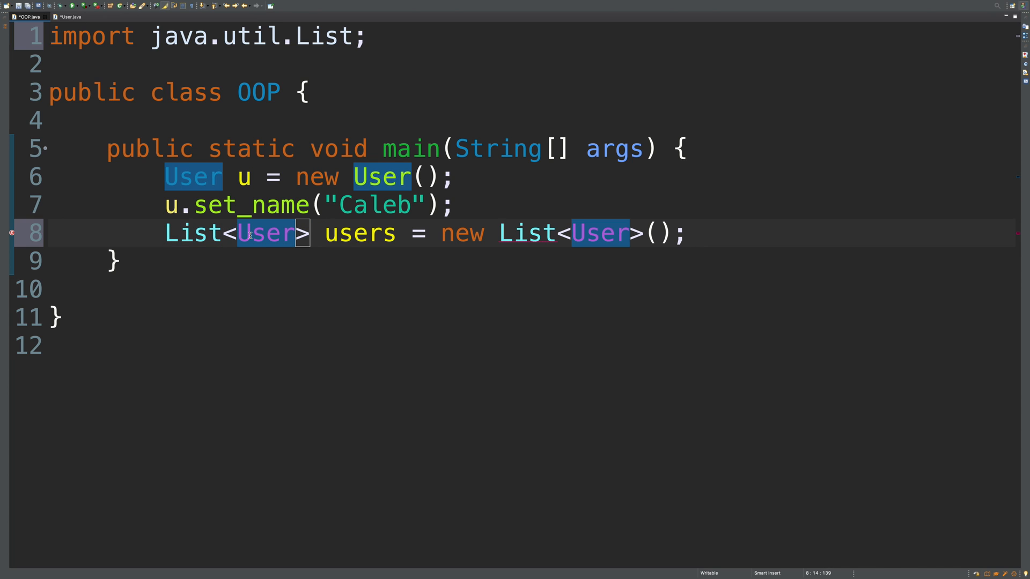
mouse_move(266, 233)
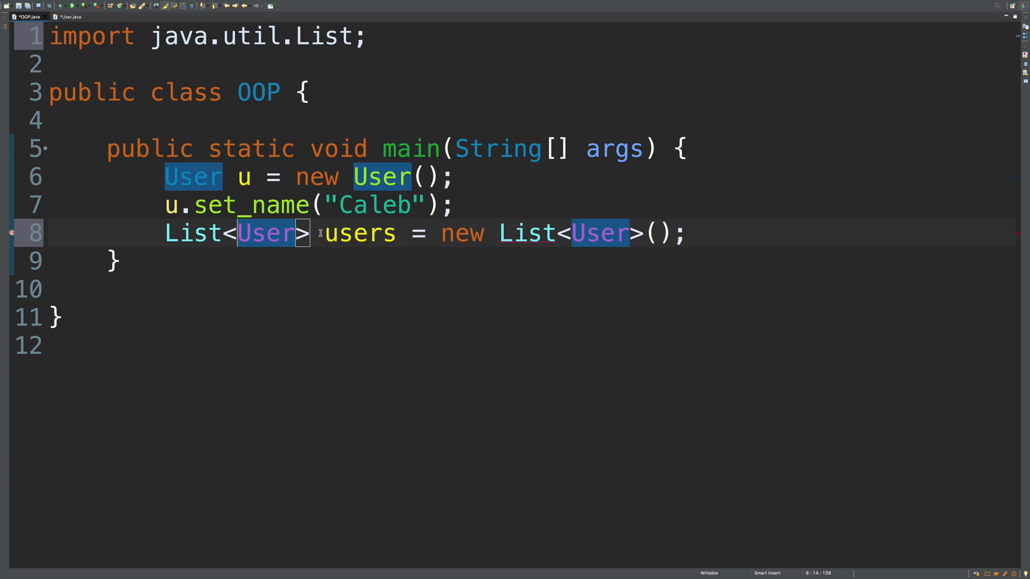
double_click(360, 233)
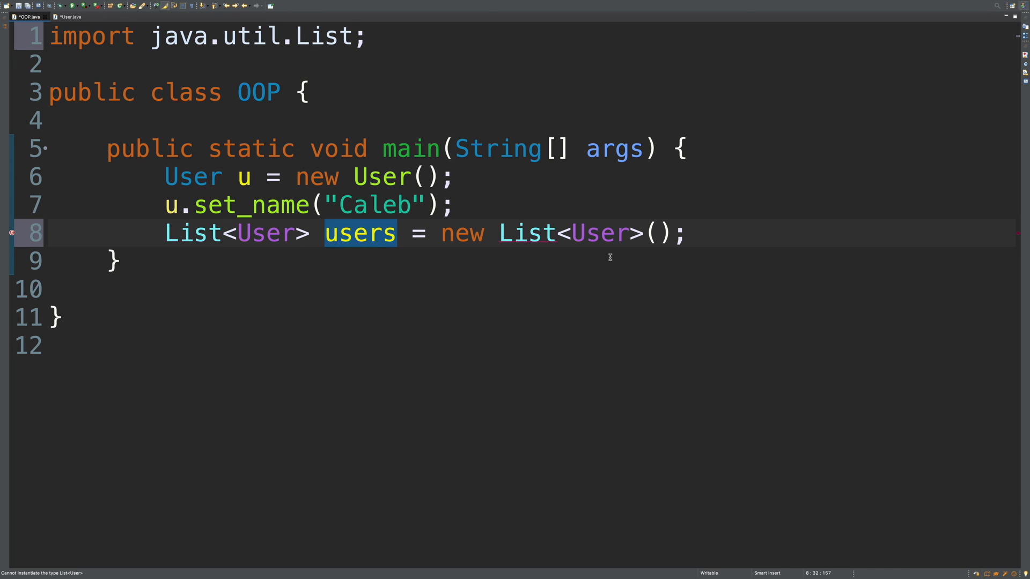
type("Array")
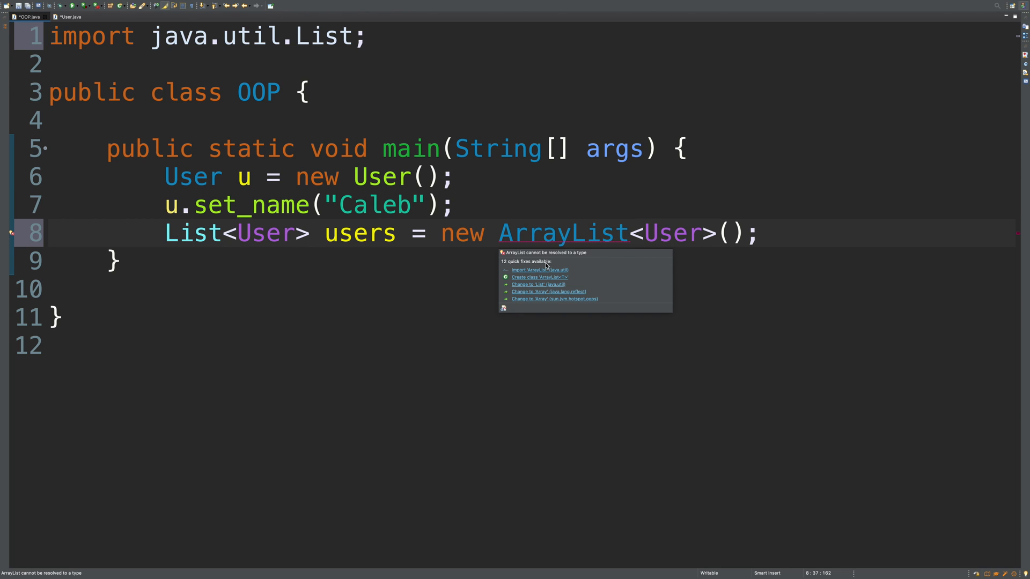
Make users an ArrayList<User> with java.util.ArrayList imported, and start the next line
left_click(538, 269)
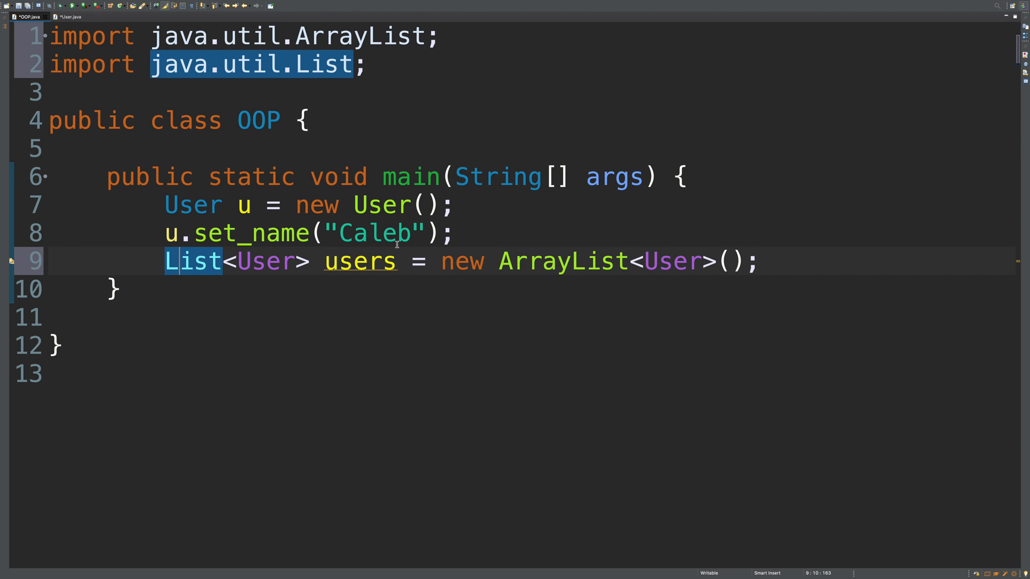
mouse_move(807, 273)
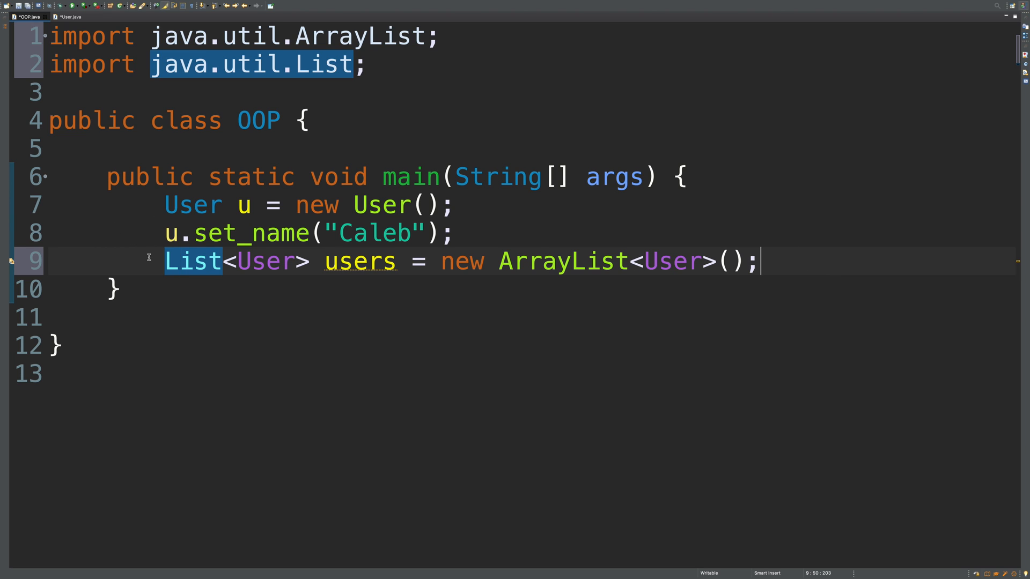
type("ArrayList")
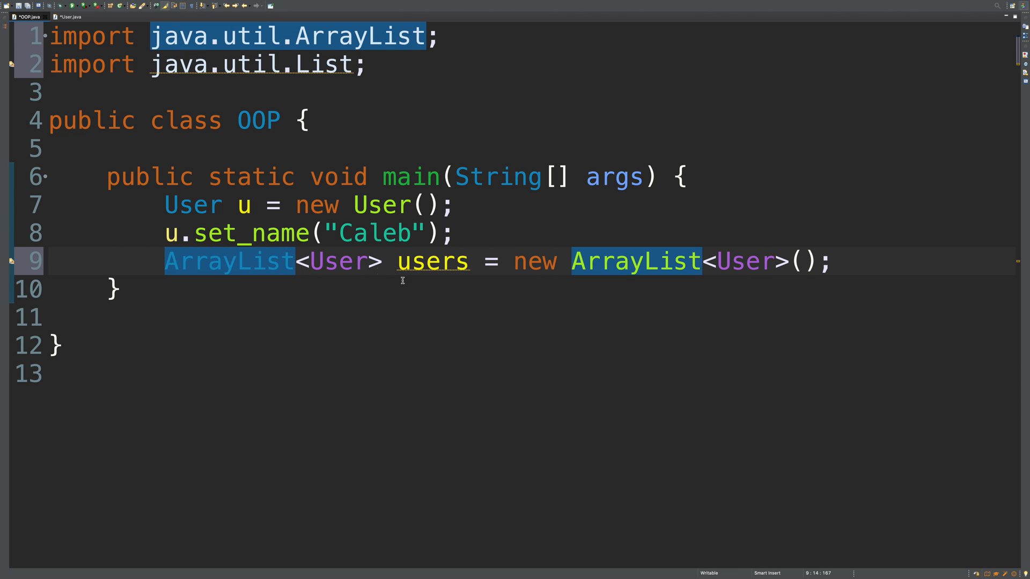
mouse_move(393, 311)
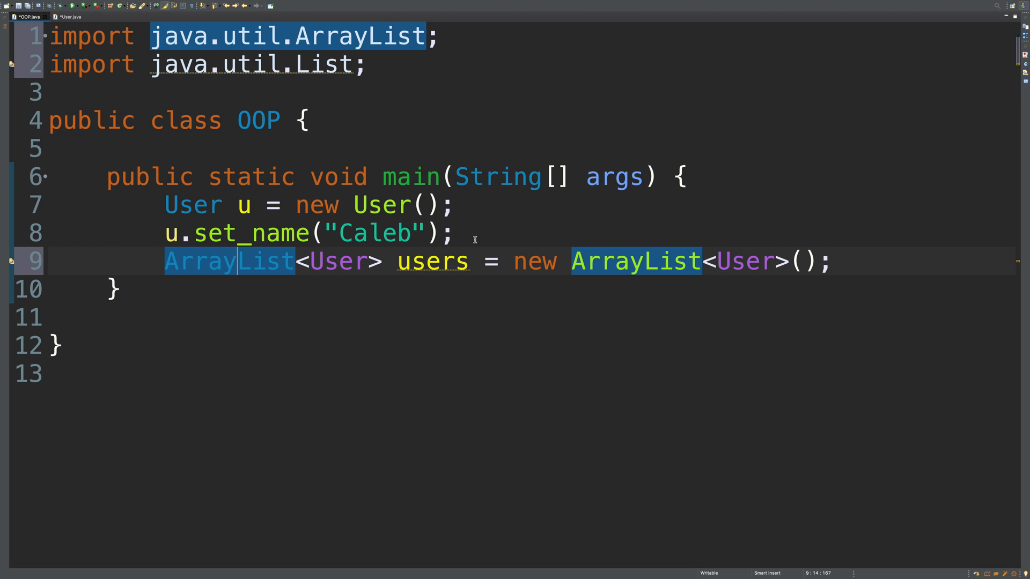
mouse_move(550, 212)
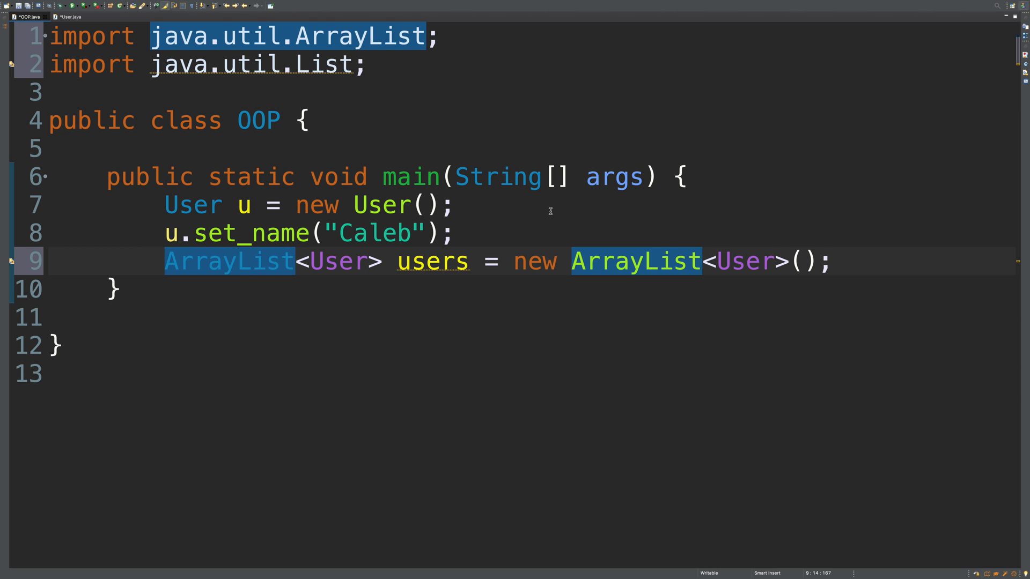
mouse_move(161, 288)
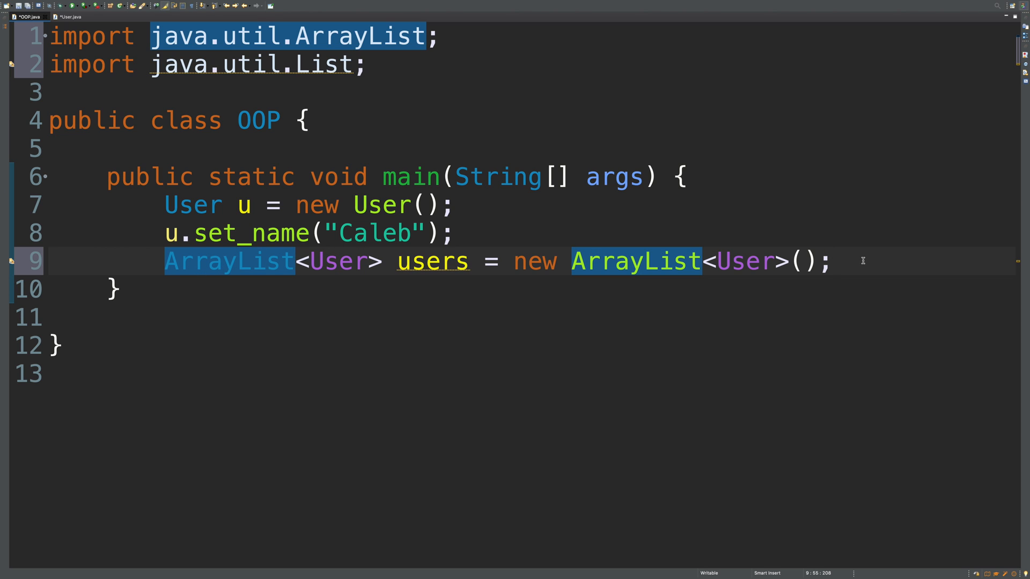
type("use")
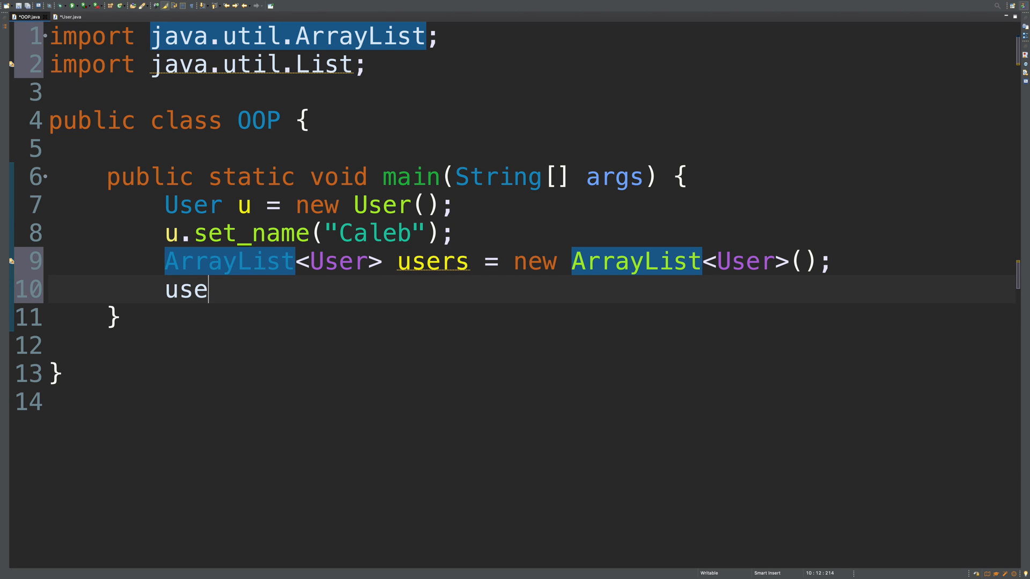
Add user u to the list with users.add(u)
type("rs.add")
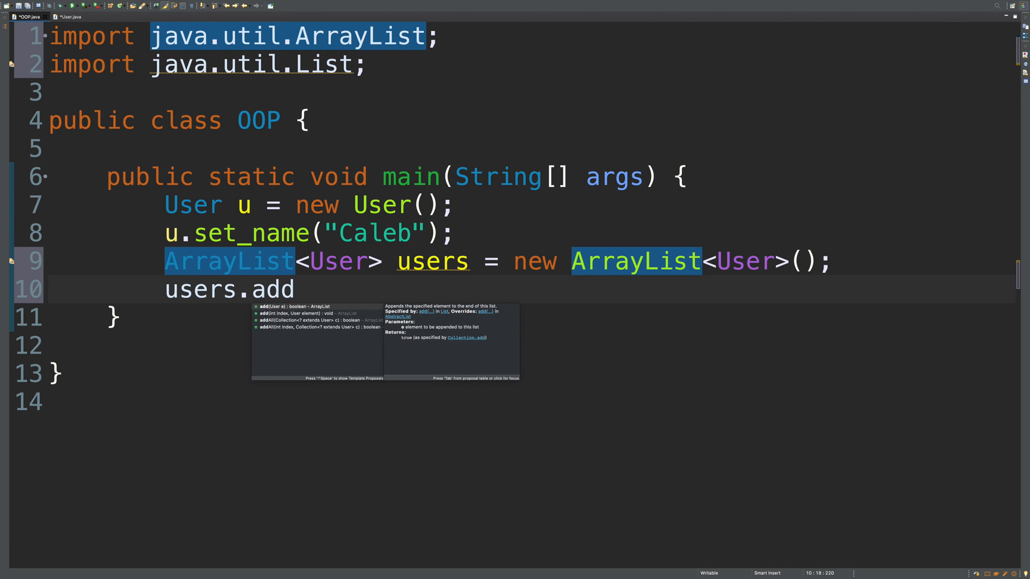
type("(u);")
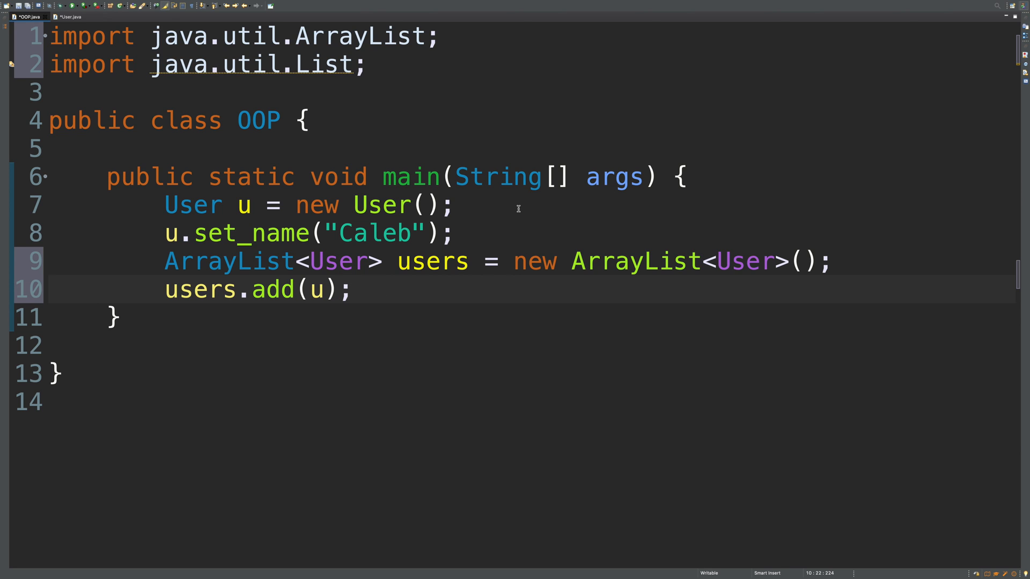
double_click(192, 204)
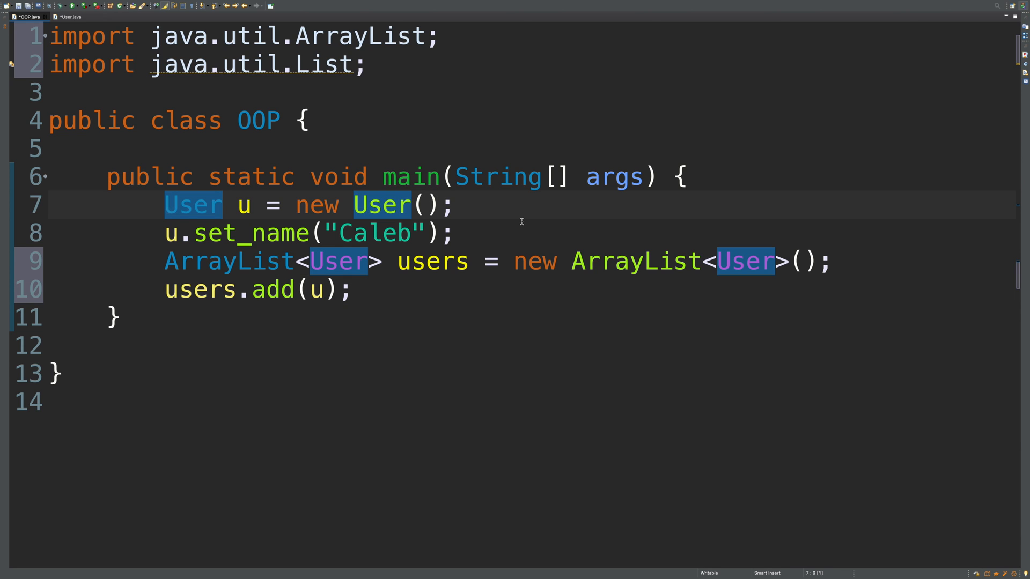
mouse_move(458, 303)
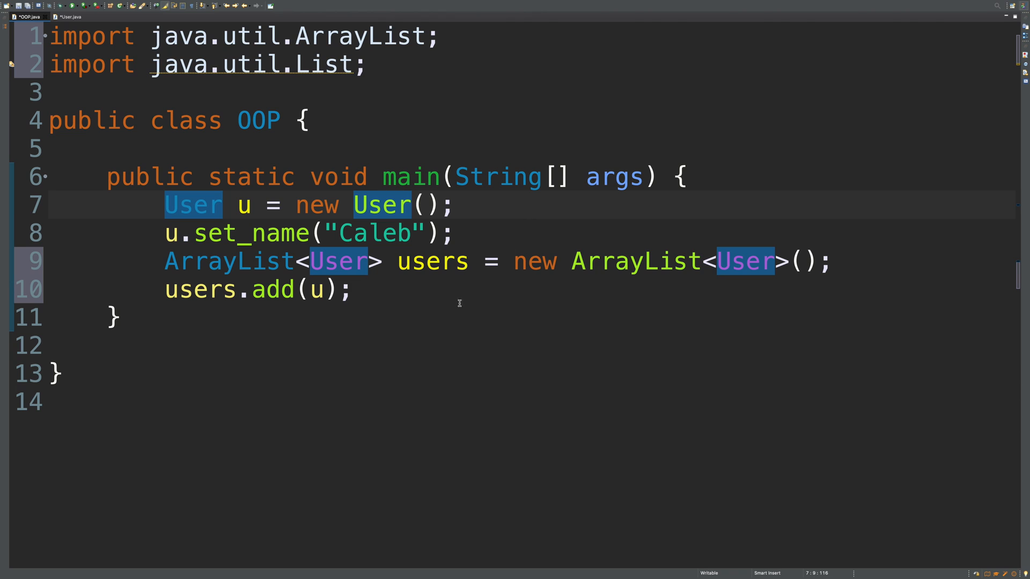
mouse_move(426, 291)
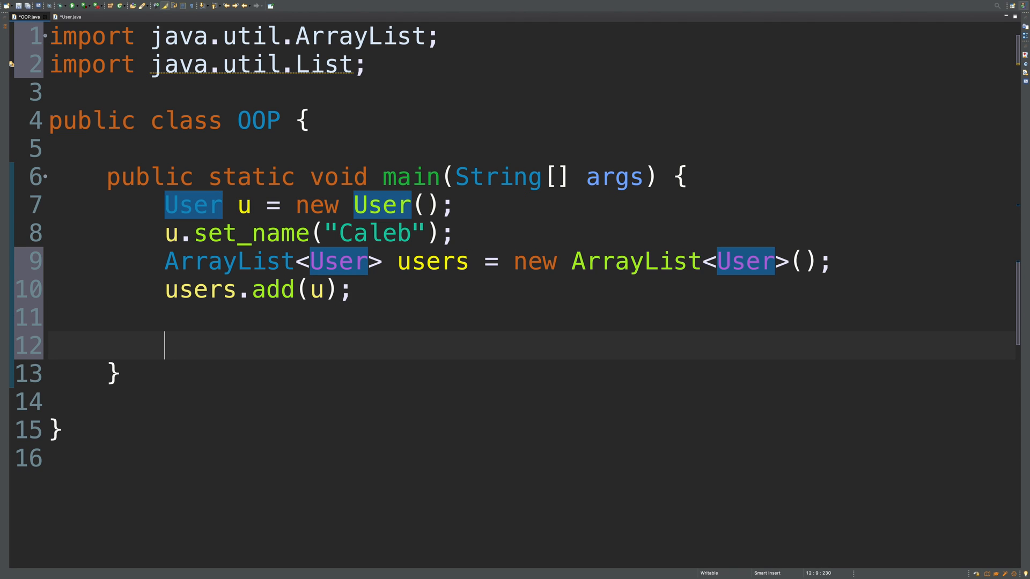
Print users.get(0).get_name() and save OOP.java
type("sysou")
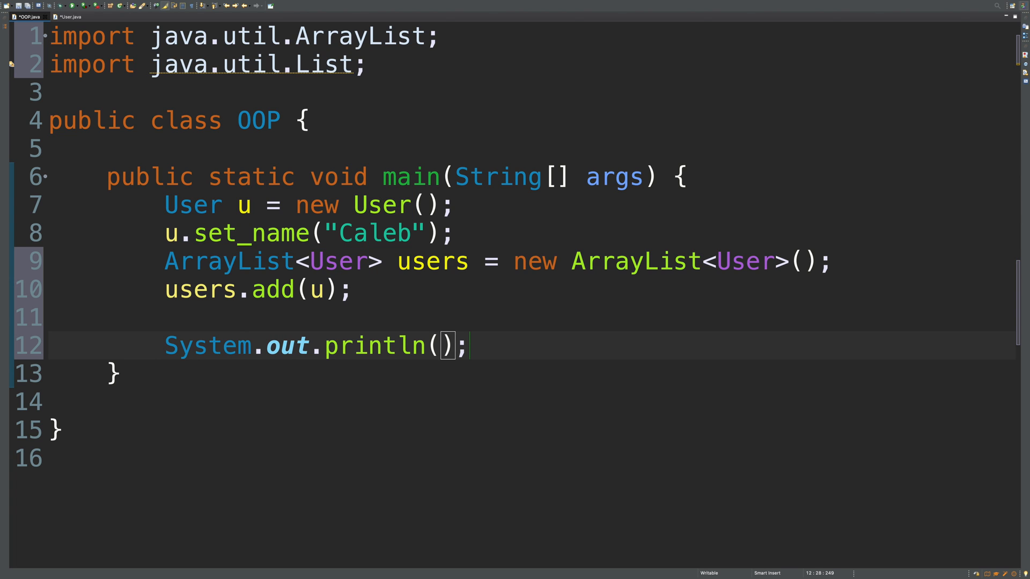
type("users.")
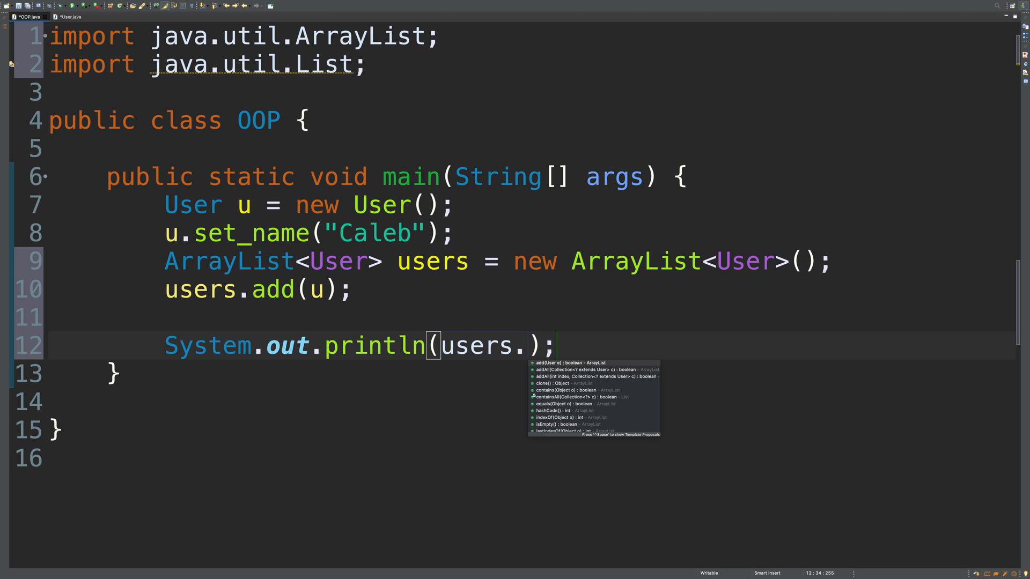
type("get((")
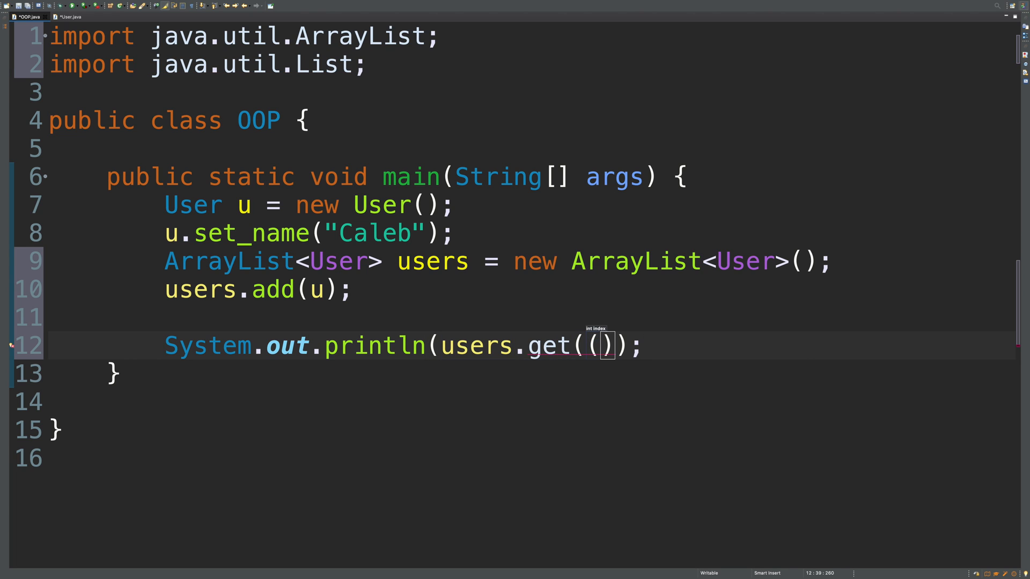
type("0")
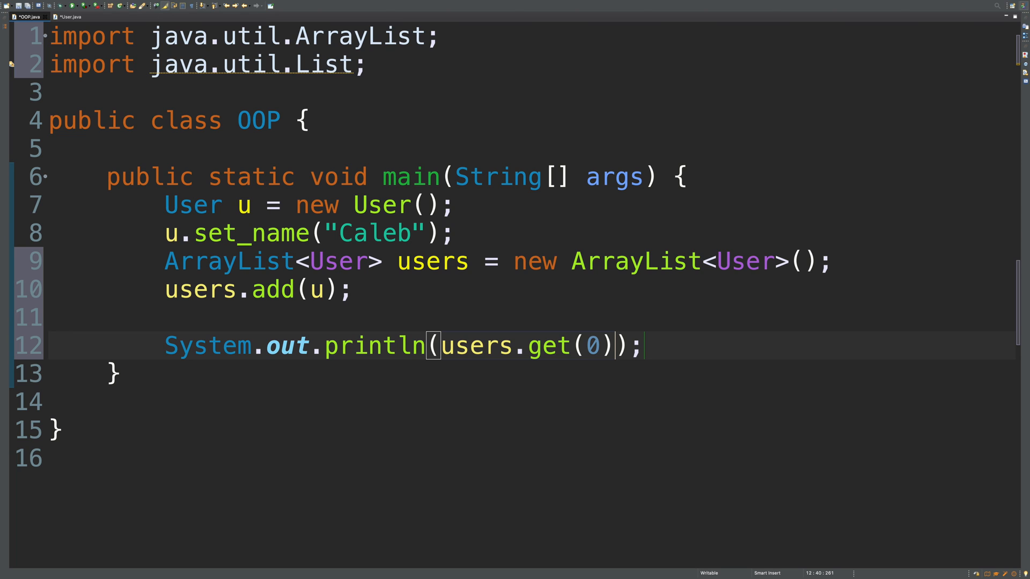
type(".")
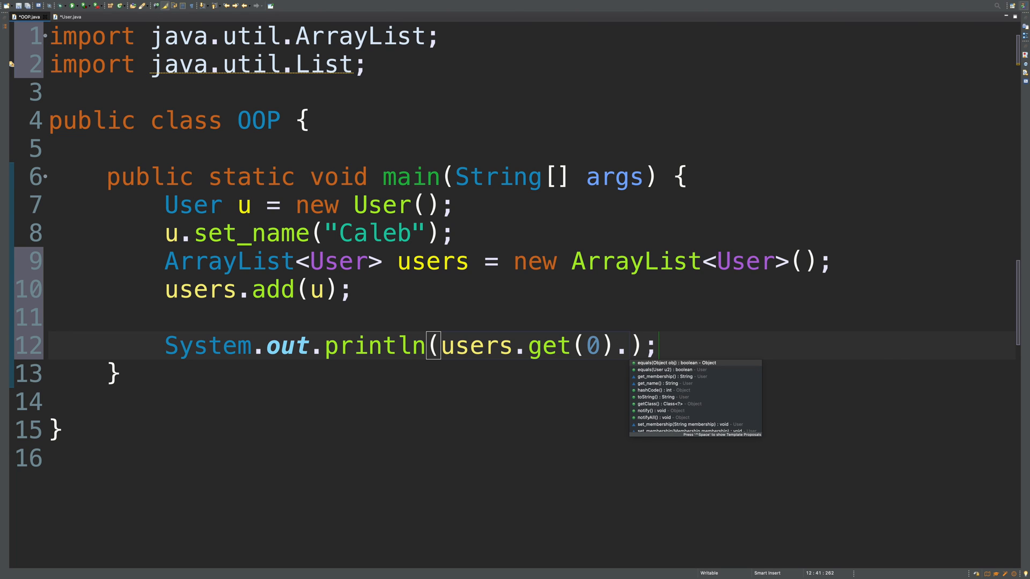
mouse_move(663, 363)
type("get_name()")
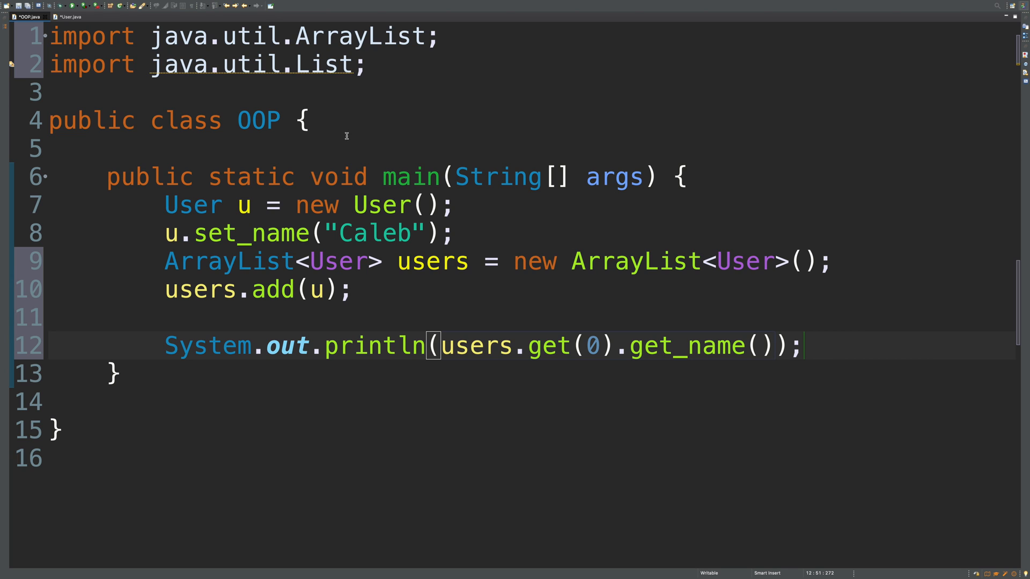
left_click(110, 7)
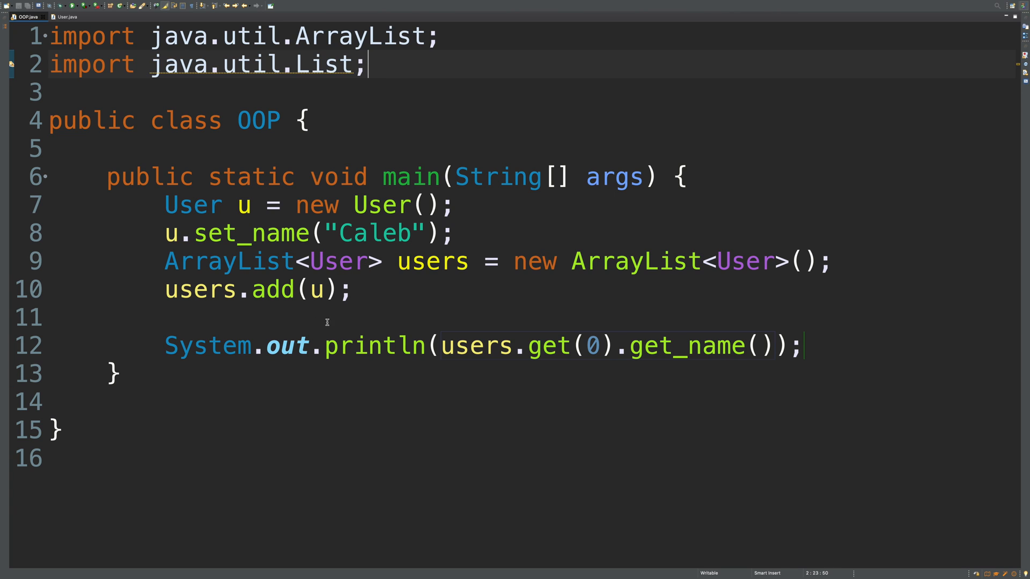
mouse_move(376, 321)
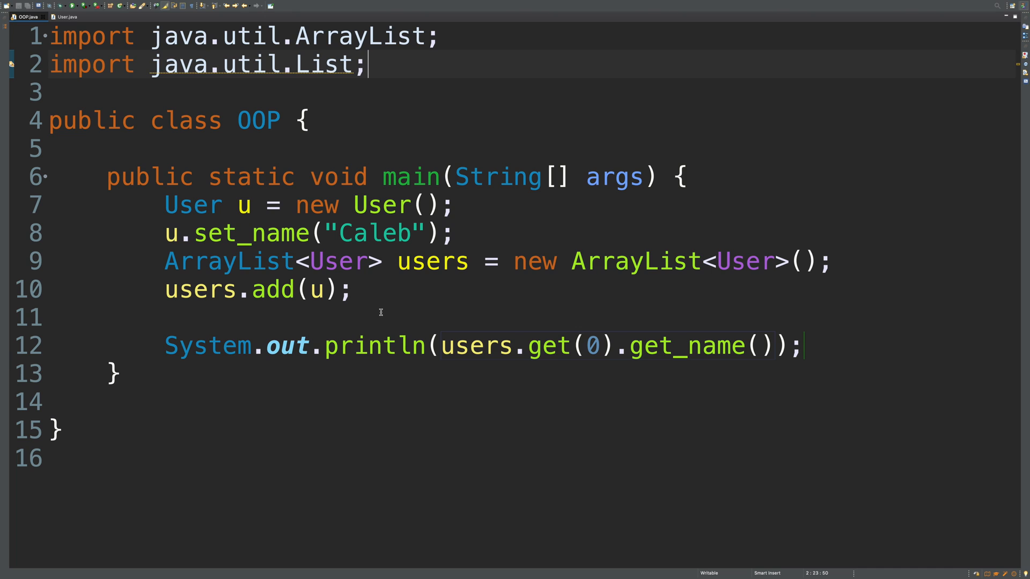
mouse_move(428, 285)
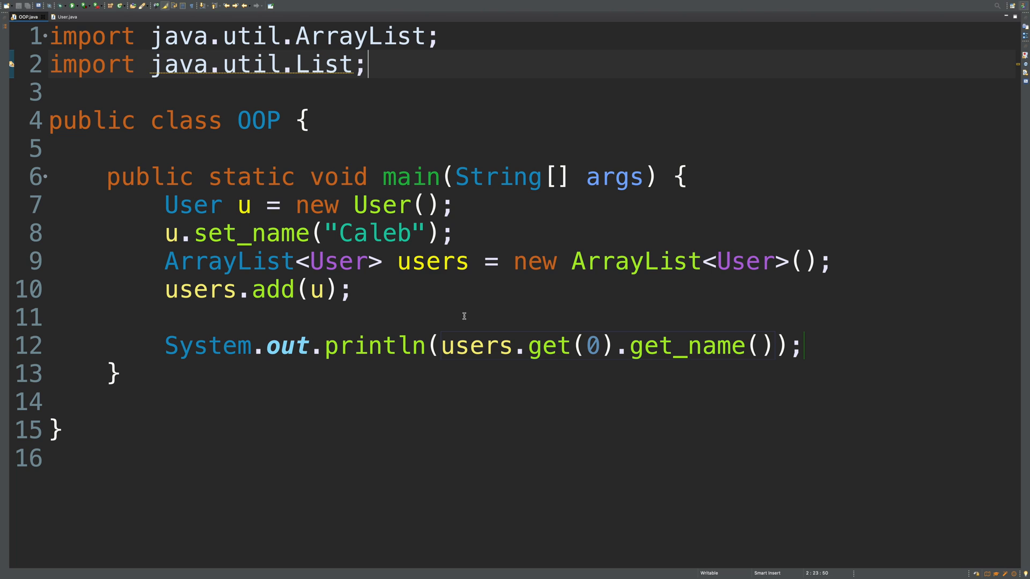
Delete the separate User u lines and change the add to users.add(new User("Caleb"))
left_click_drag(452, 204, 452, 233)
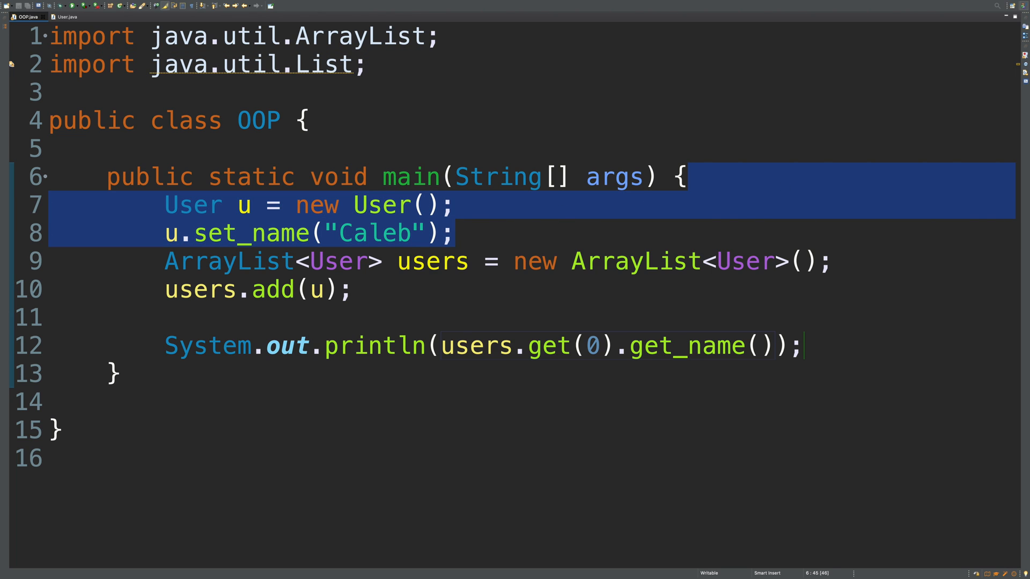
key("Delete")
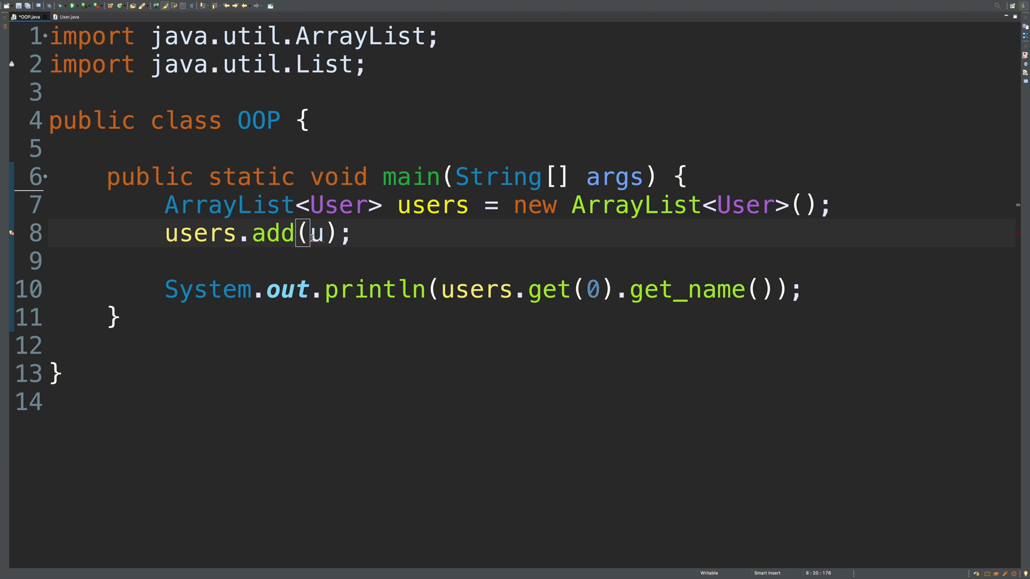
type("n")
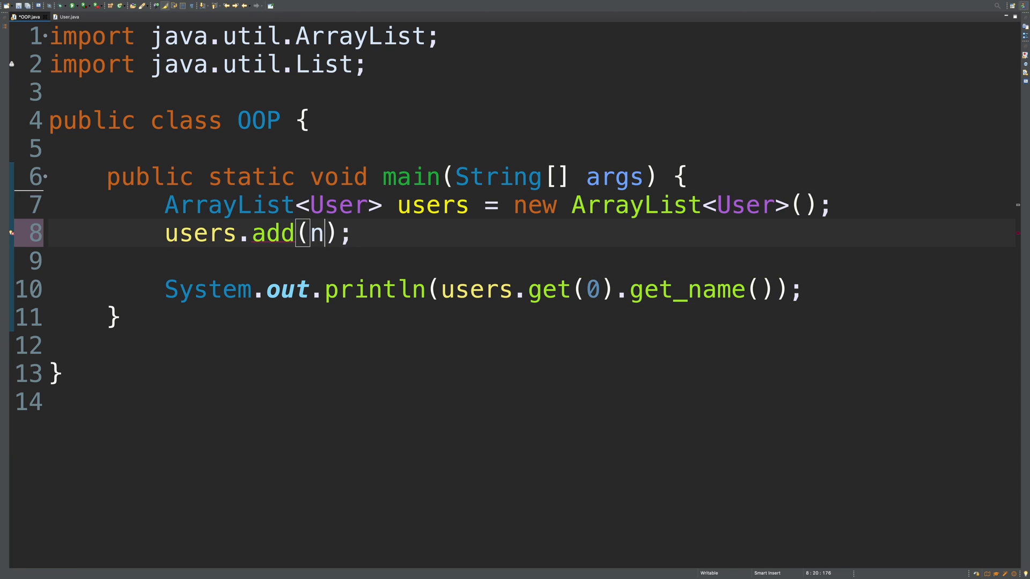
type("ew User")
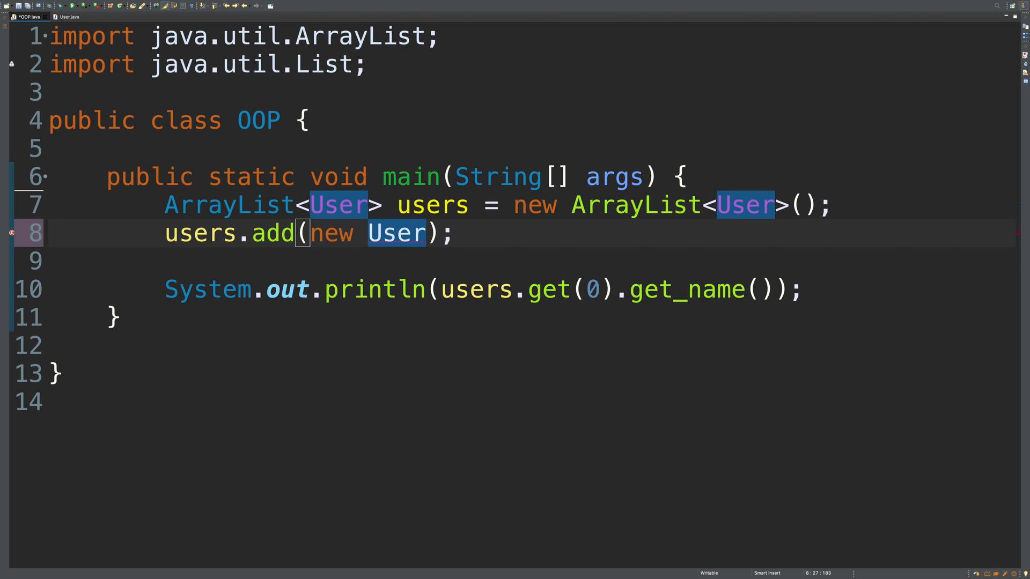
type("()")
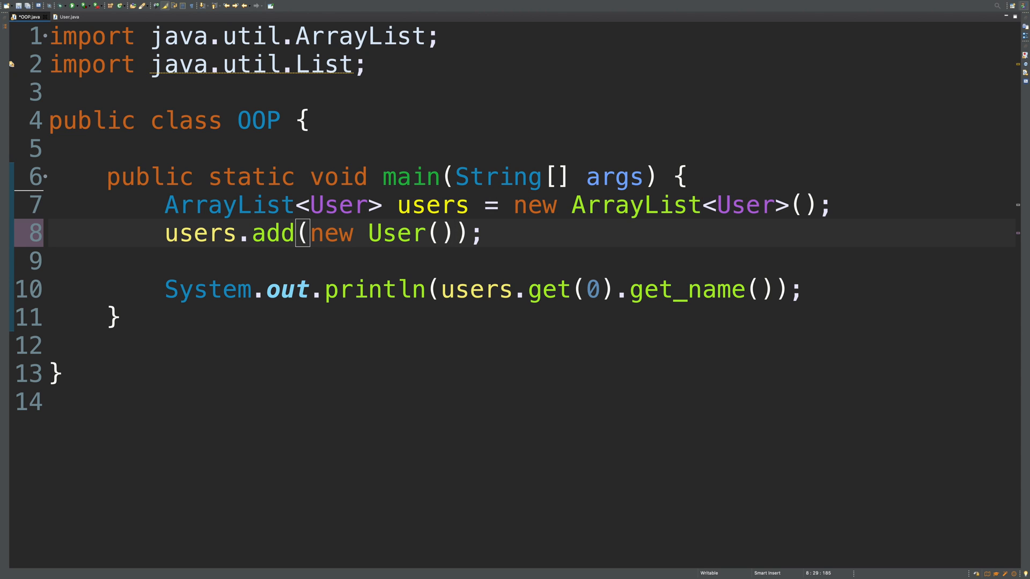
type("\"\"")
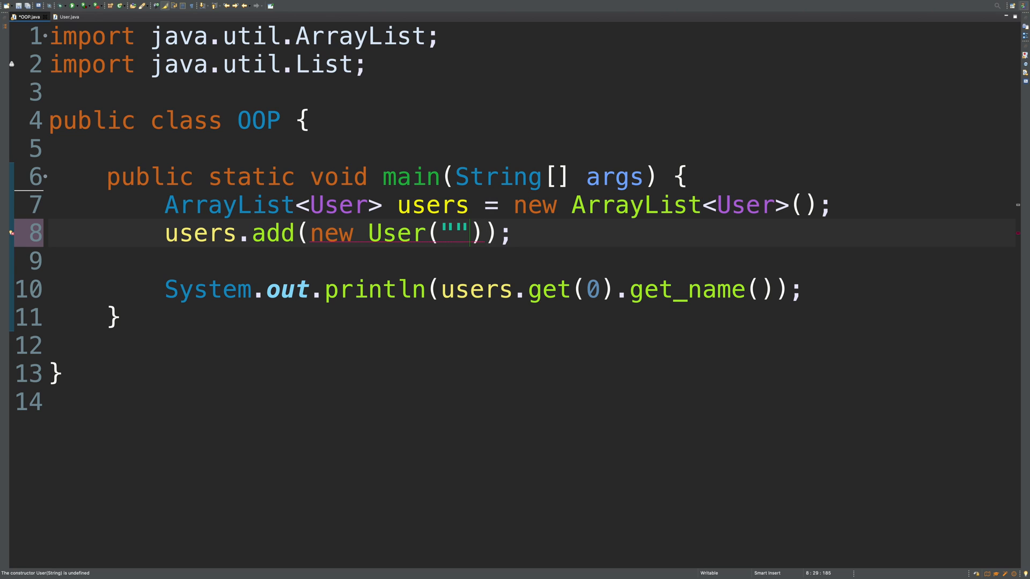
type("Caleb")
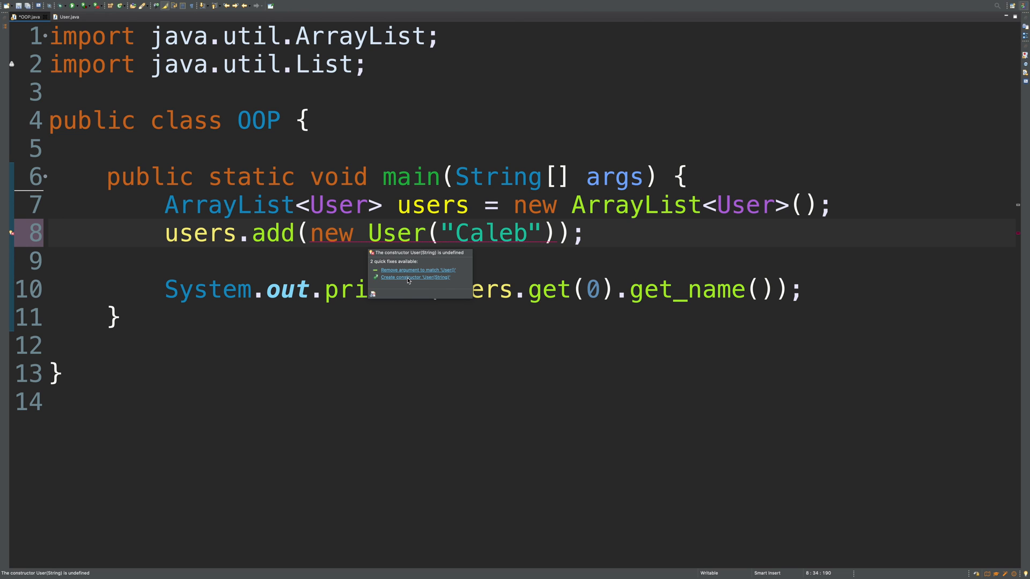
Generate a User(String name) constructor that calls set_name(name), and save
left_click(415, 277)
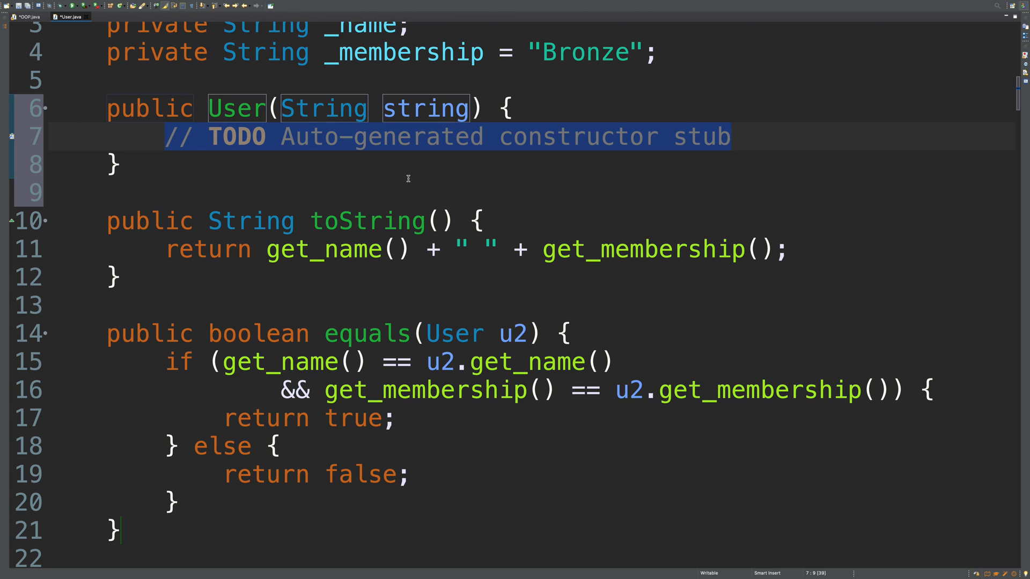
type("se")
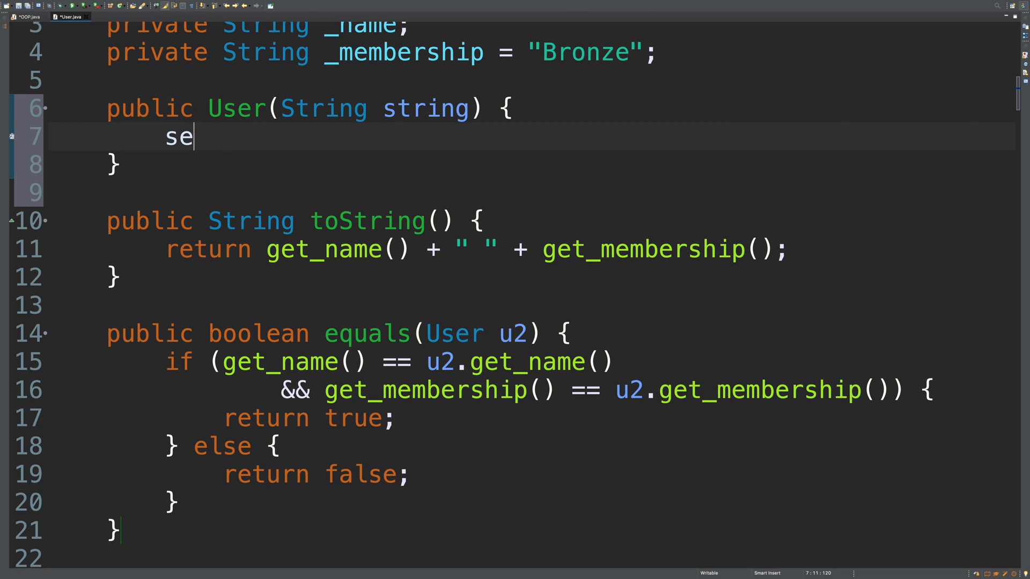
type("t_name()")
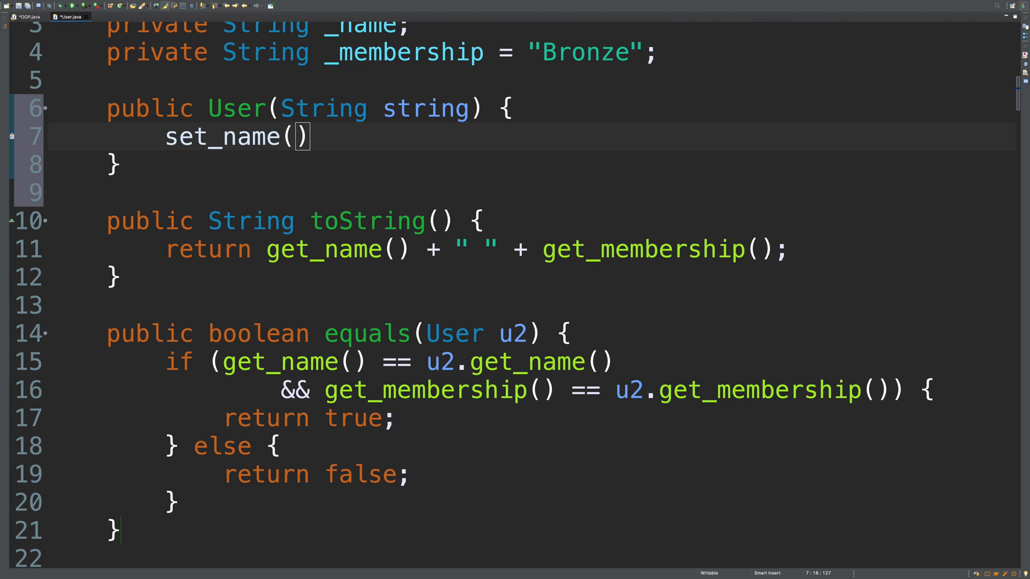
type("name")
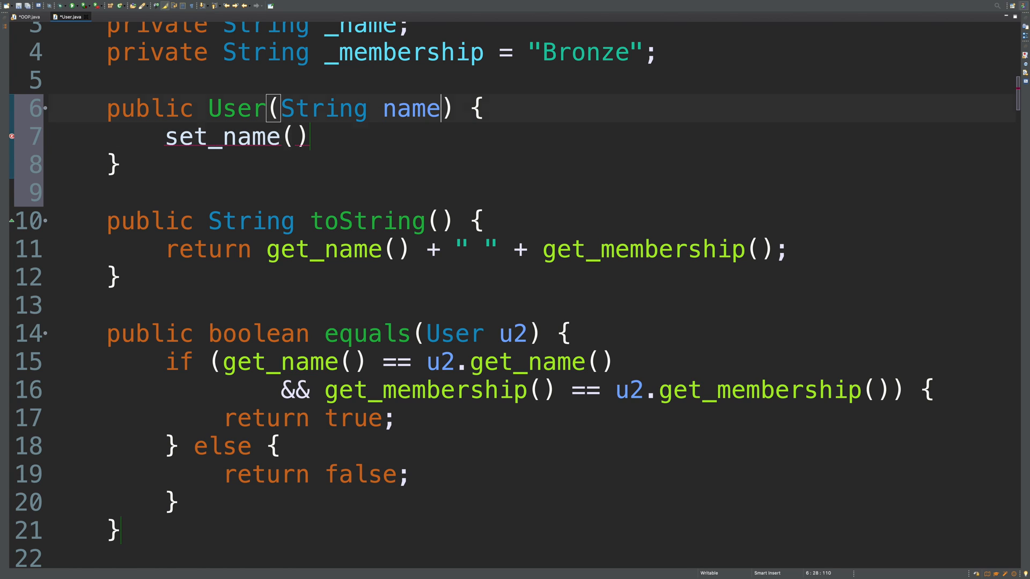
type("name")
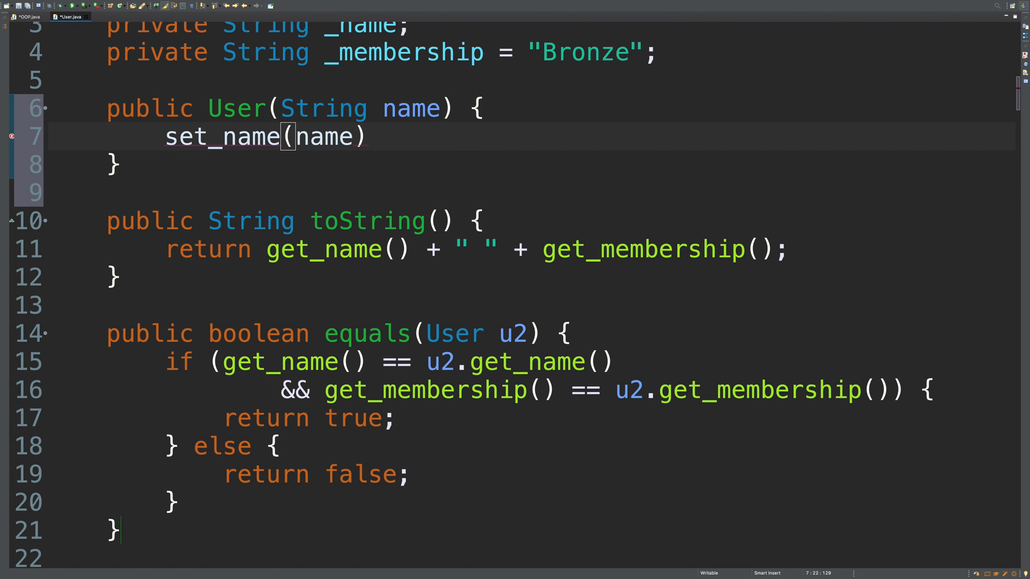
left_click(26, 16)
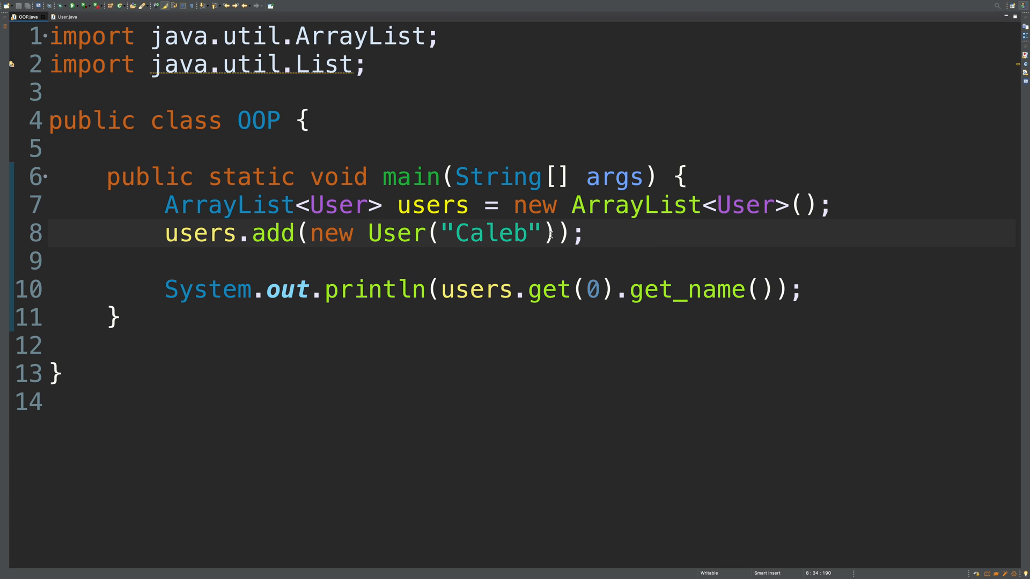
mouse_move(555, 235)
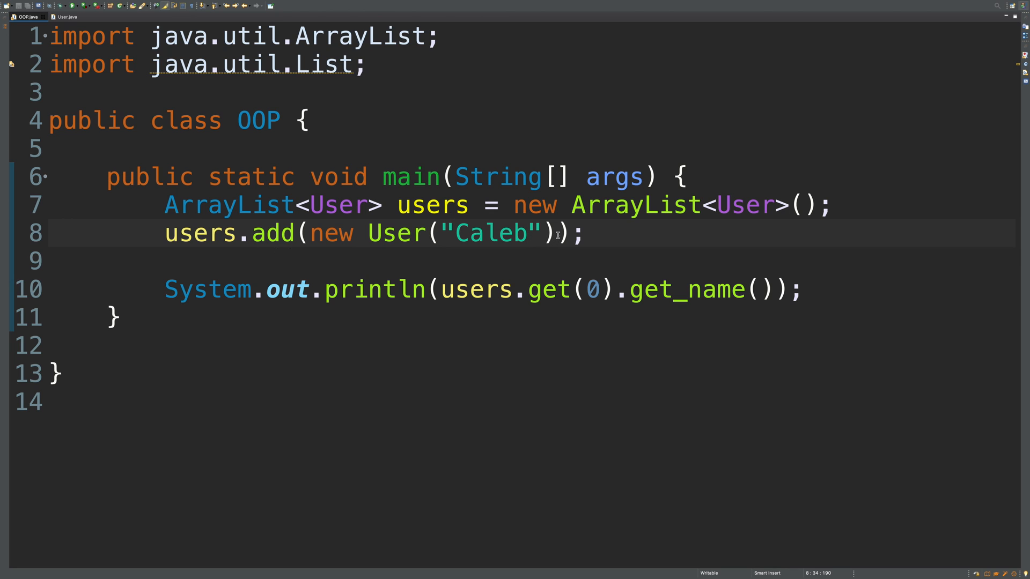
Duplicate the add line twice with users named "You" and "Sally"
left_click(529, 233)
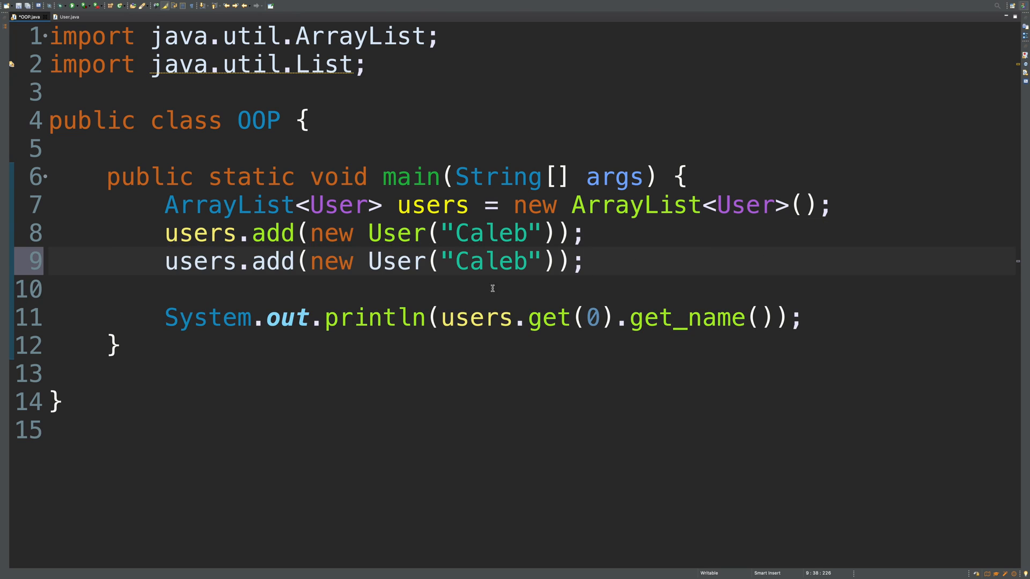
double_click(491, 261)
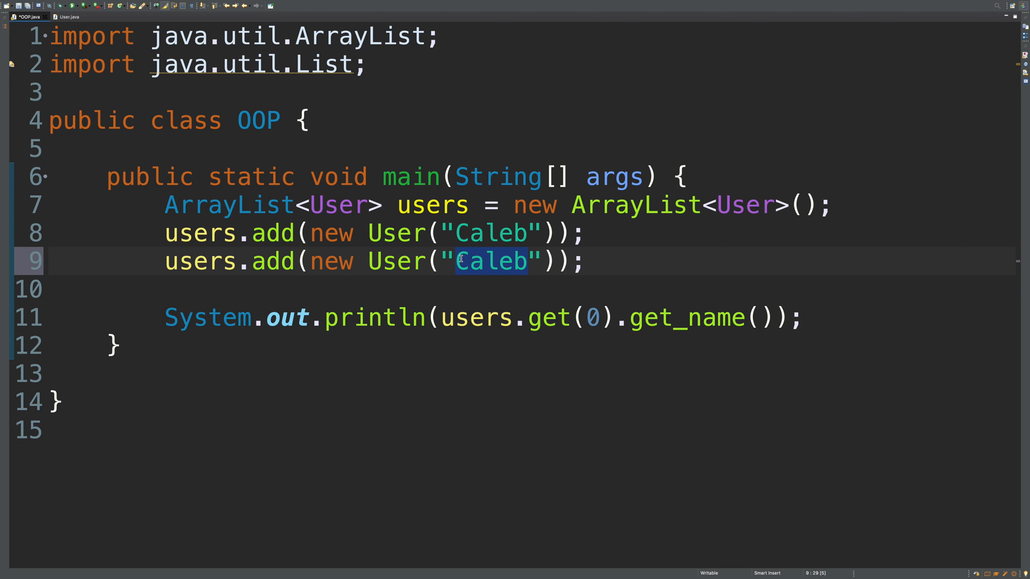
type("You")
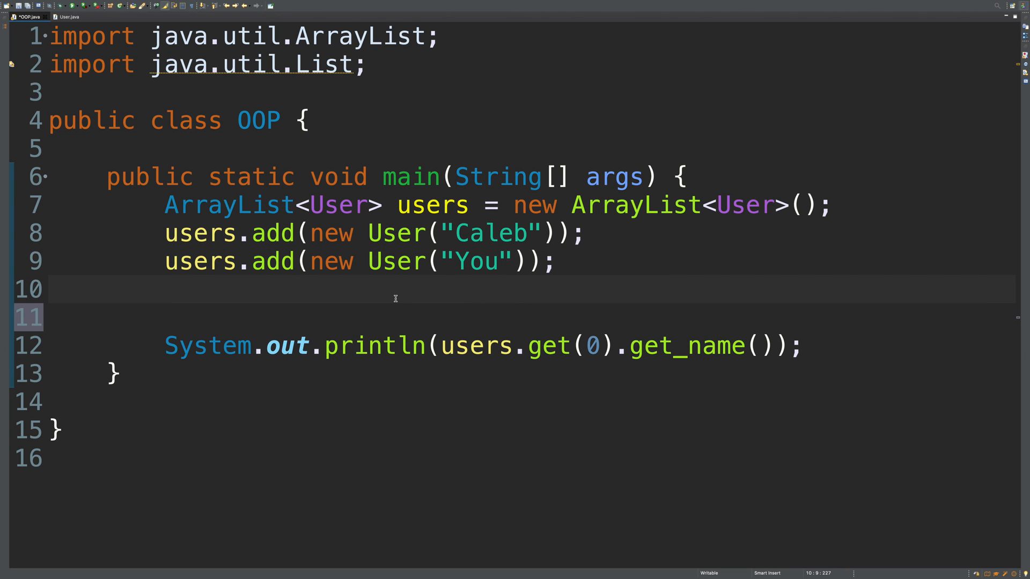
type("users.add(new User(\"Caleb\"));")
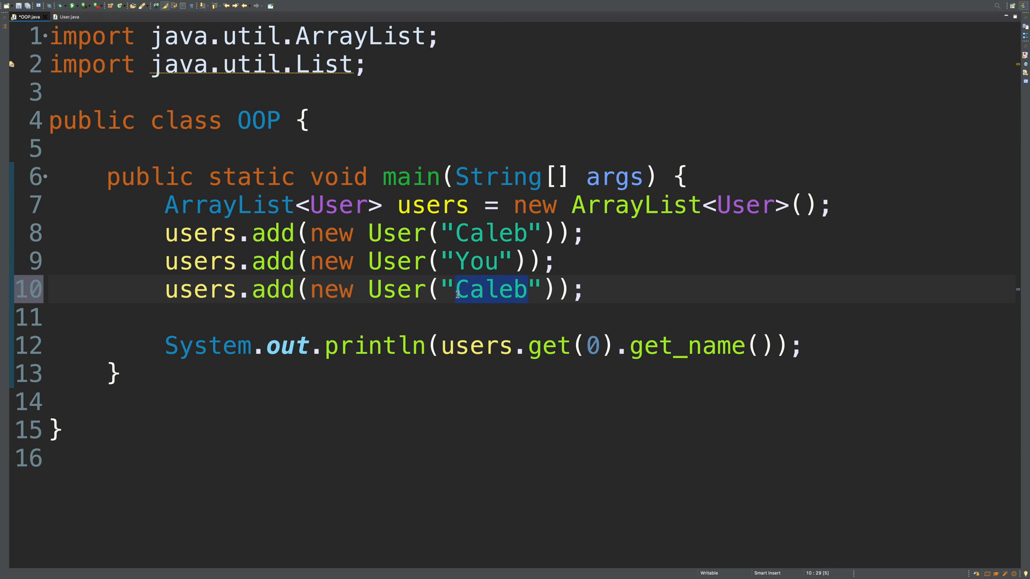
type("Sally")
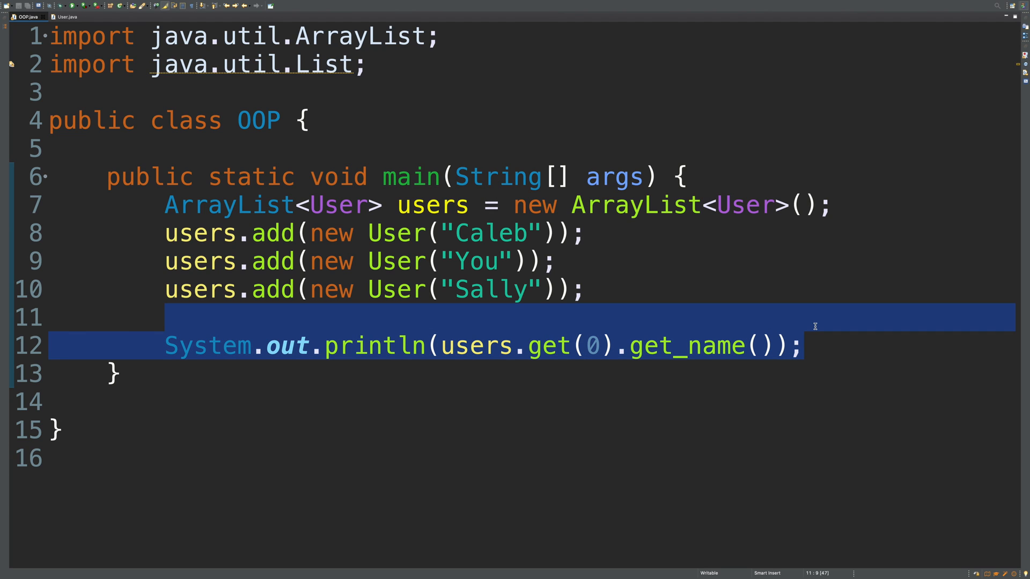
Replace the println with for(int i = 0; i < users.size(); i++)
key("Delete")
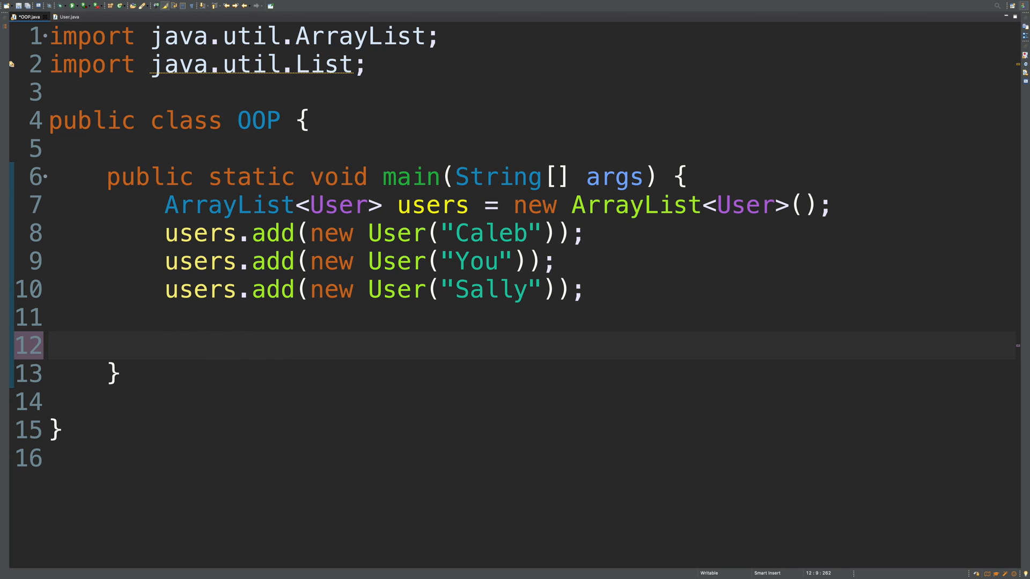
type("for(")
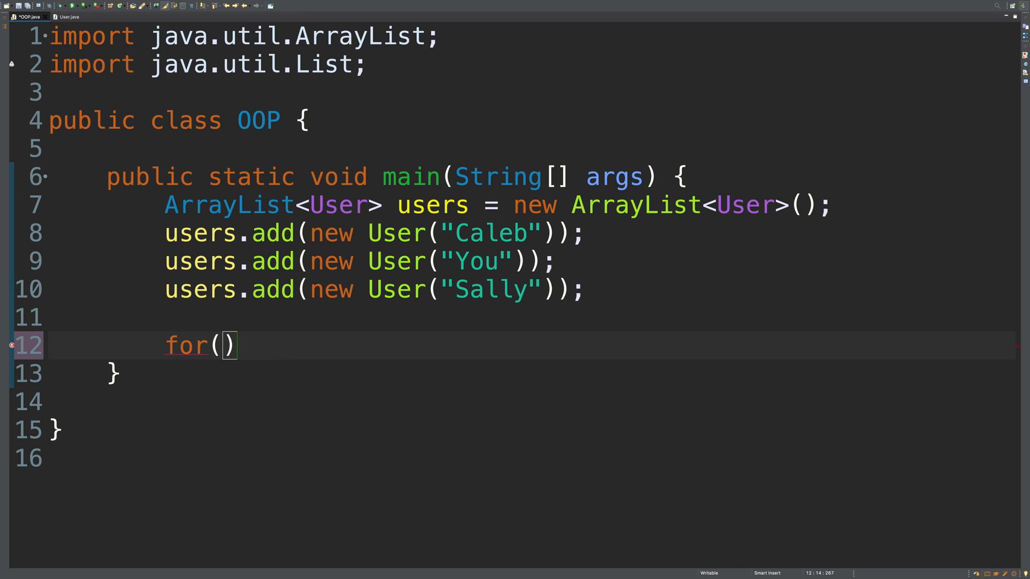
type("{")
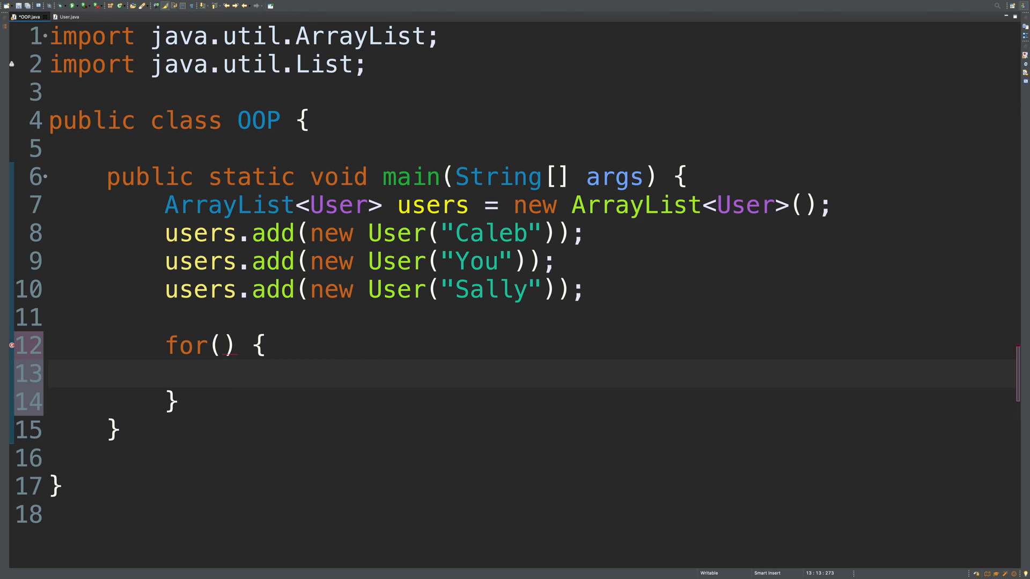
type("int i =")
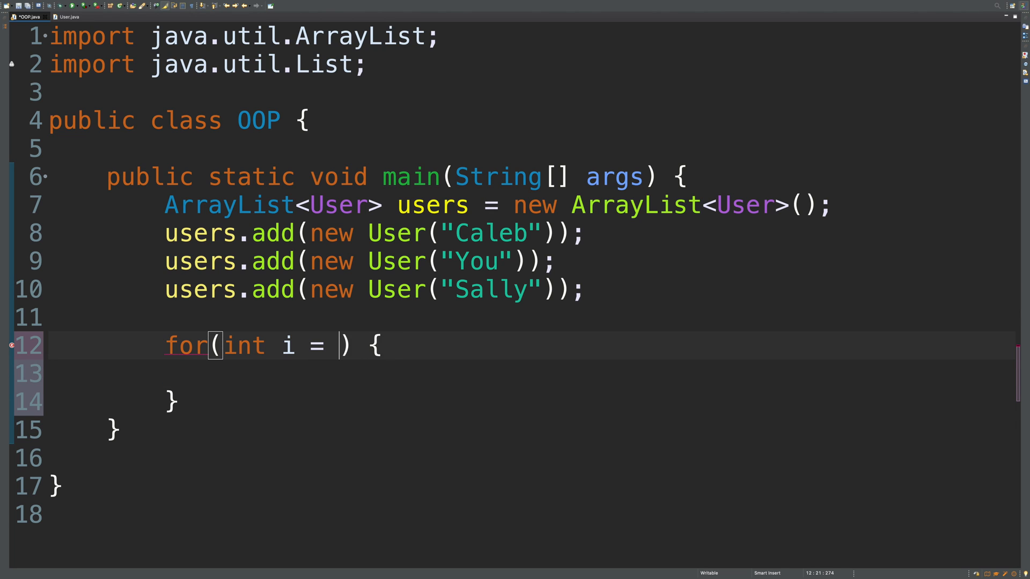
type("0; i M")
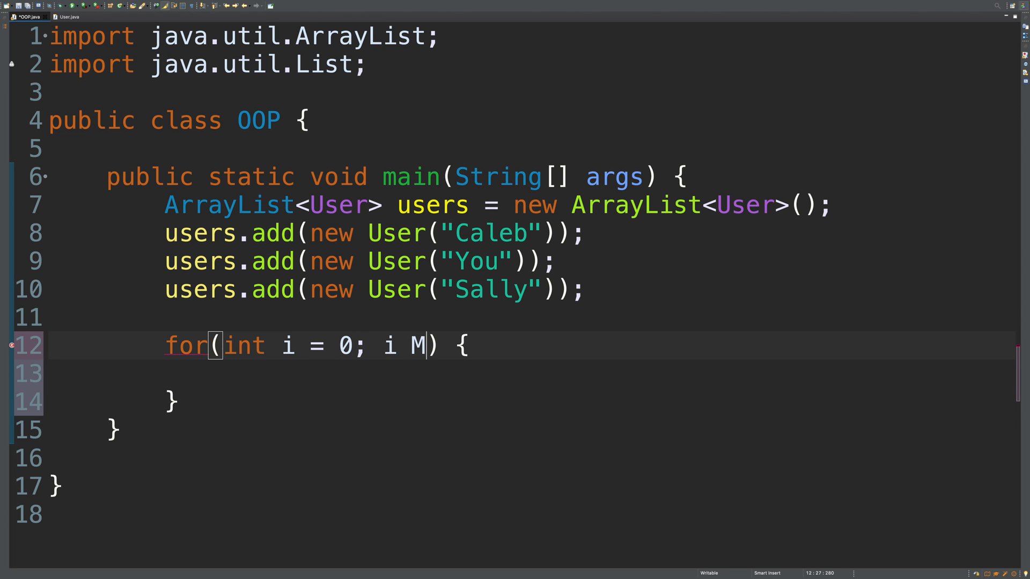
type("< users.size(")
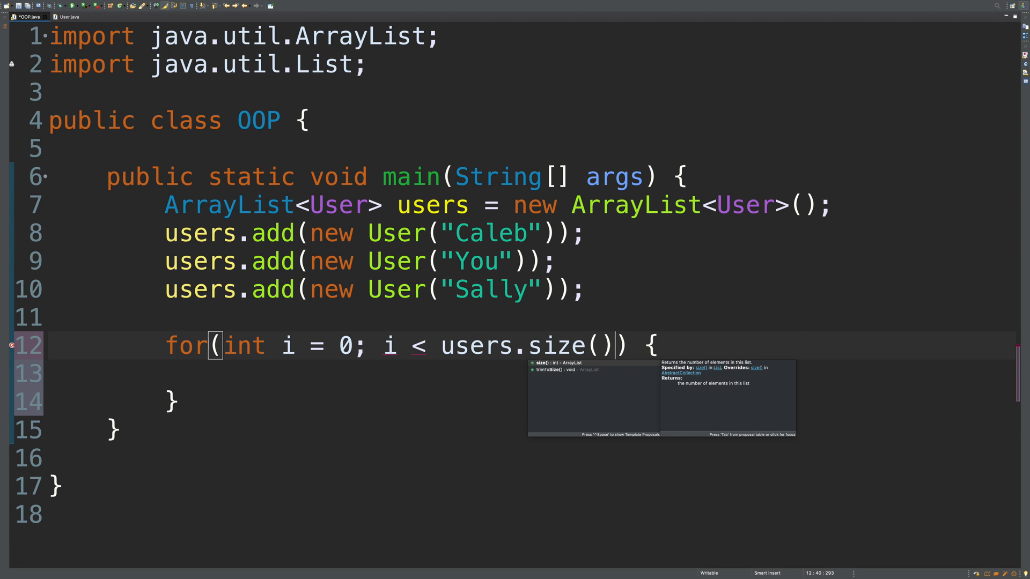
type("; i++")
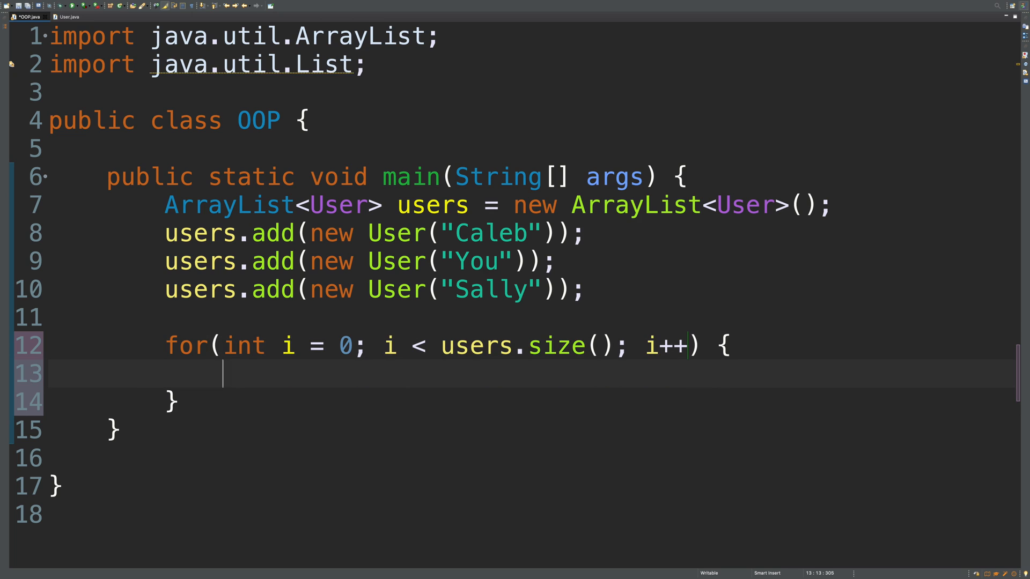
Print users.get(i).get_name() in the loop body and save
type("System.out.println();")
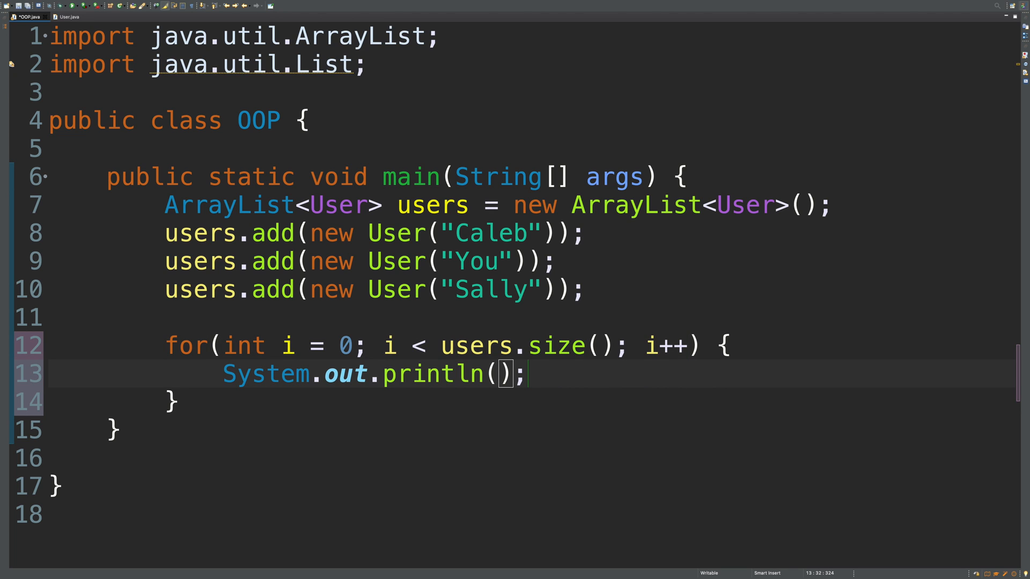
type("users.get")
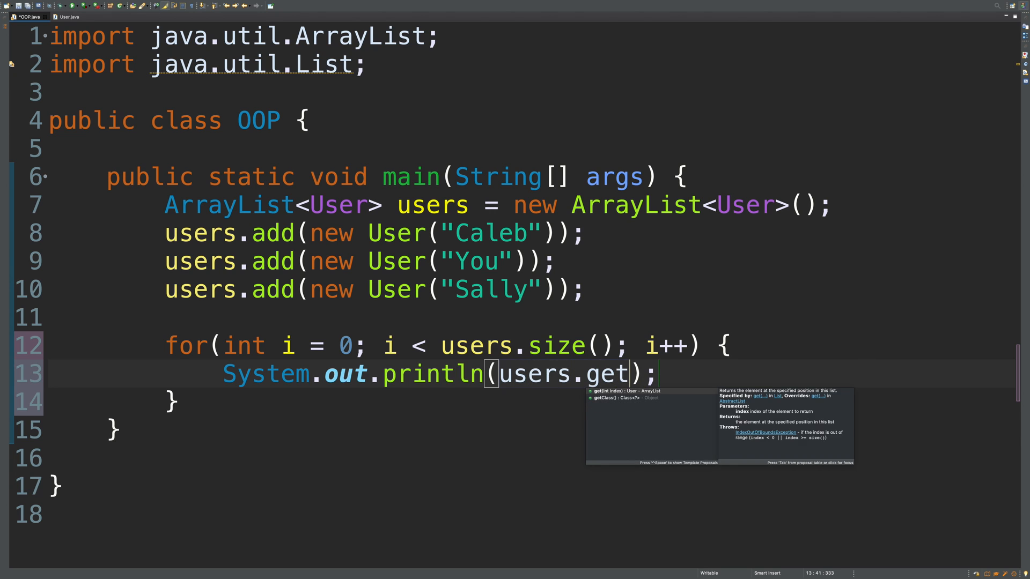
type("(i")
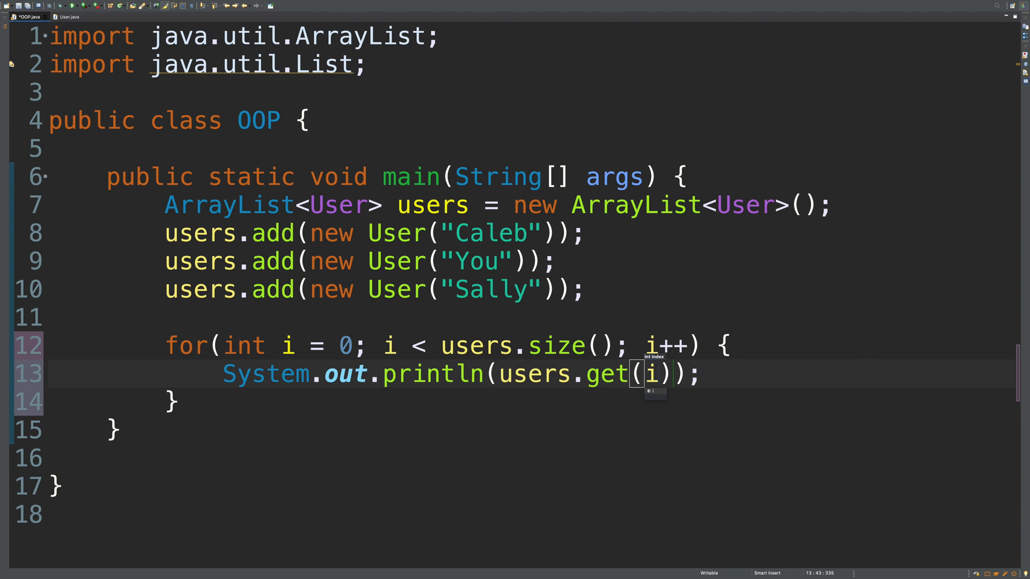
type(".get_name()")
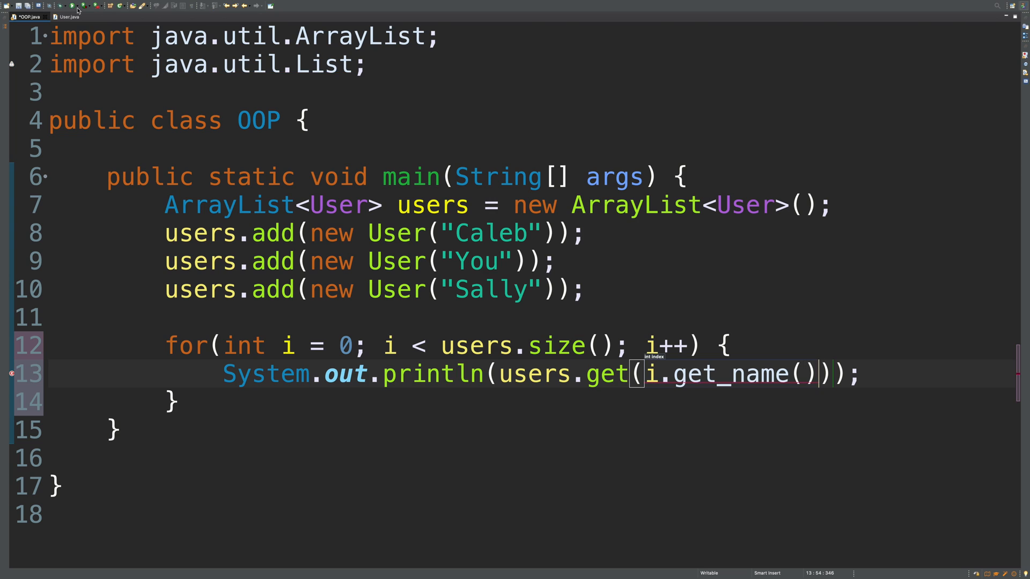
left_click(74, 6)
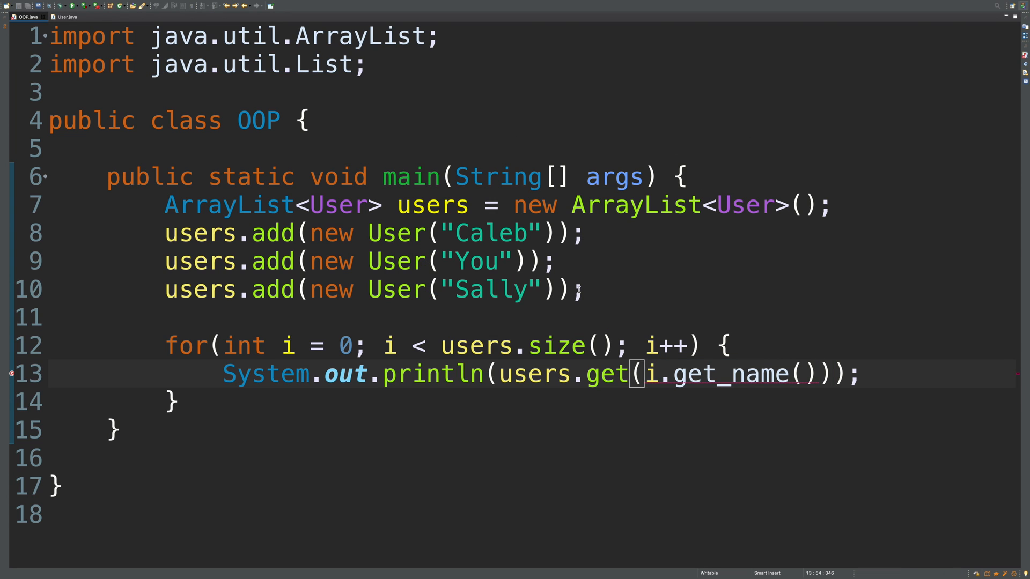
type(")")
type("for")
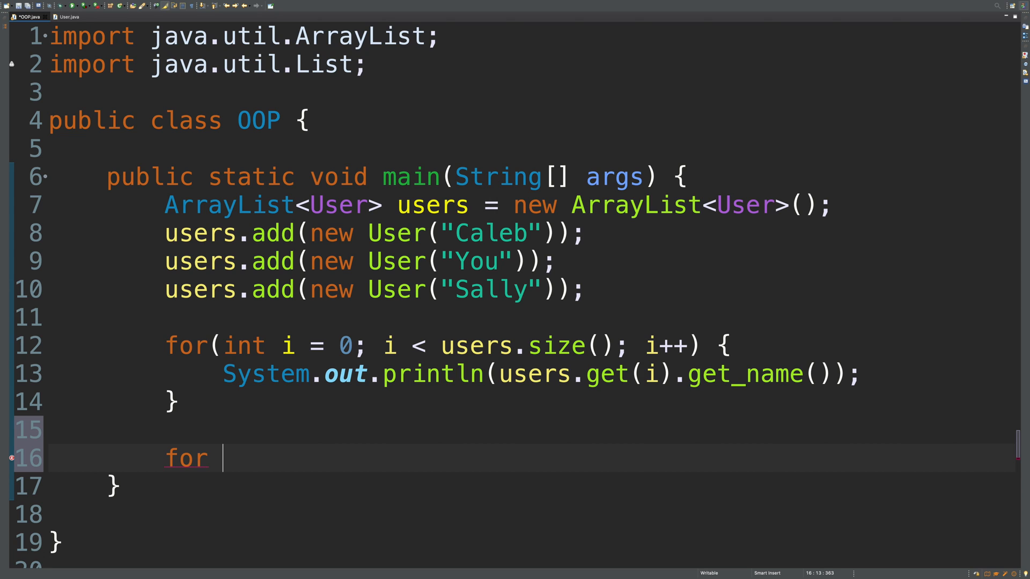
Write for (User u : users) printing u.get_name() and run the program
type("(User)")
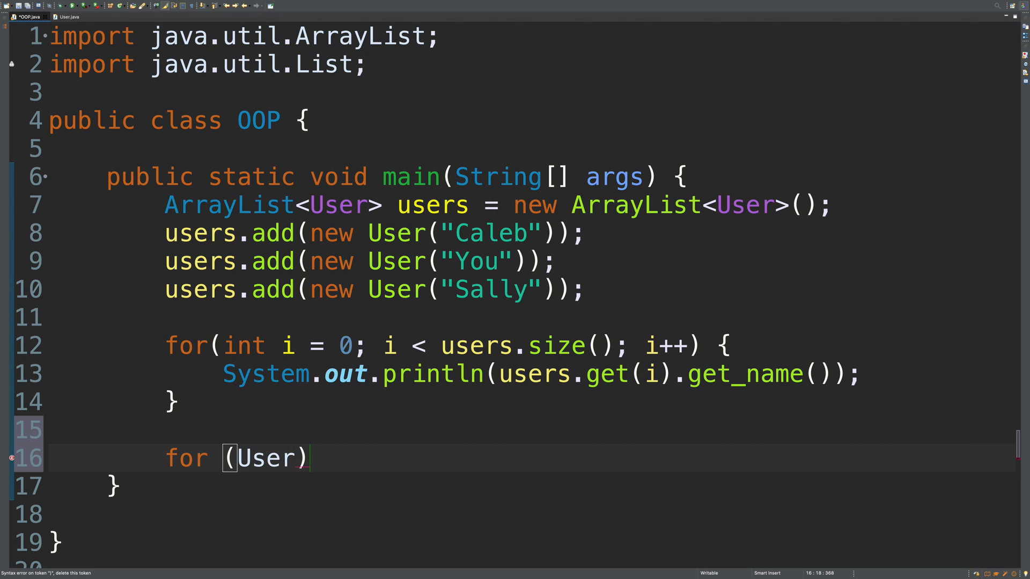
type("u")
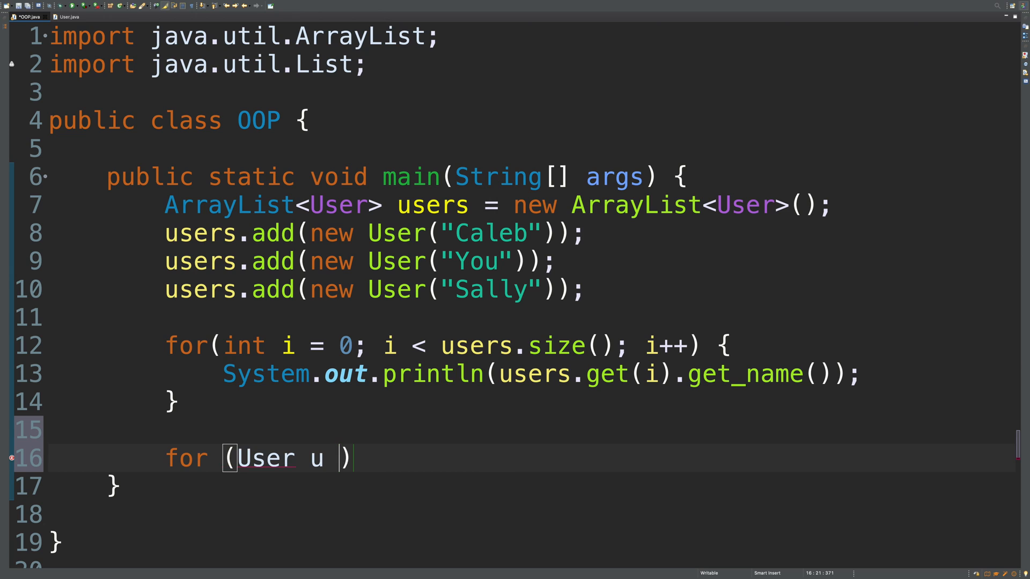
type(": user")
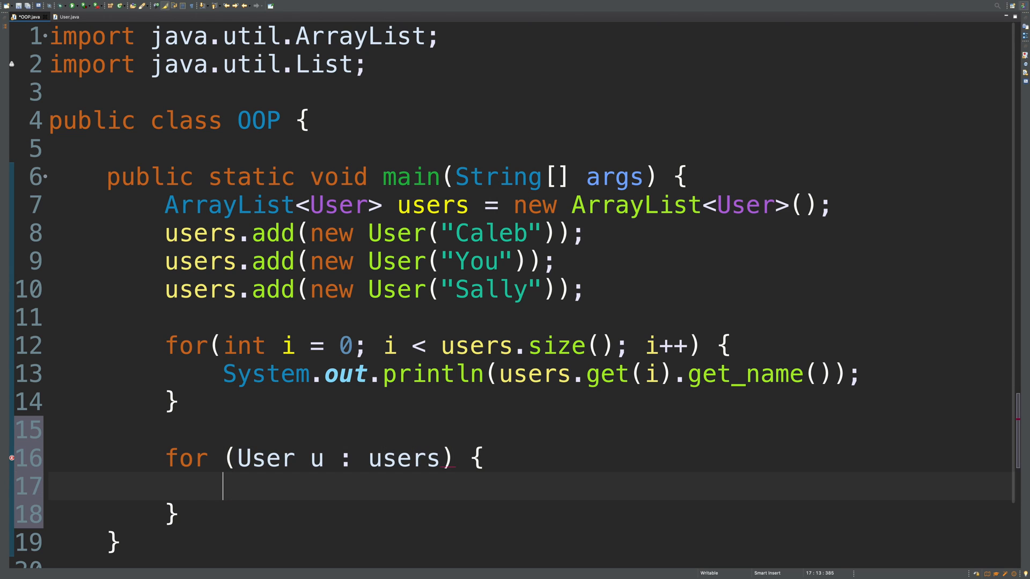
type("sysou")
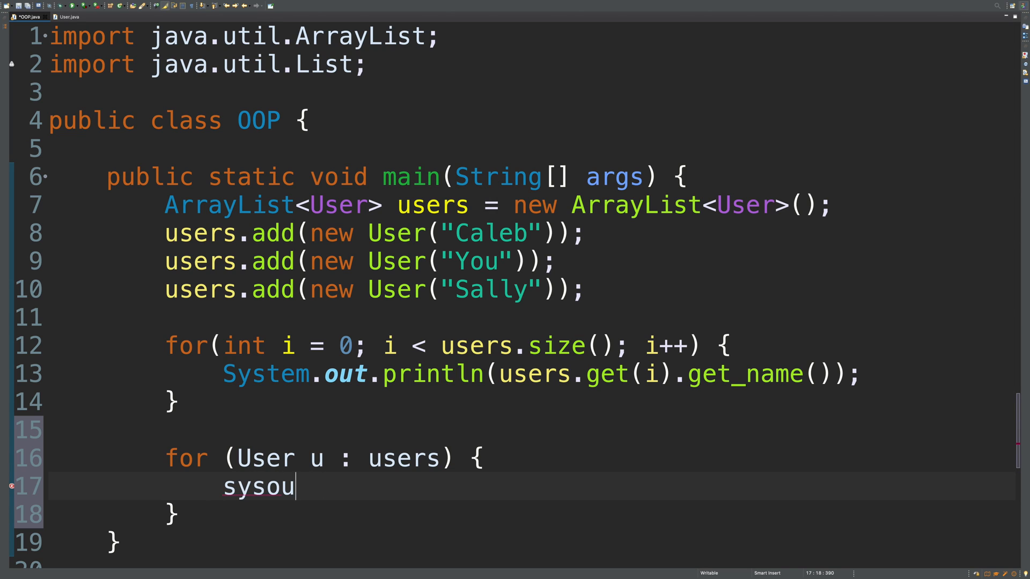
type("Us")
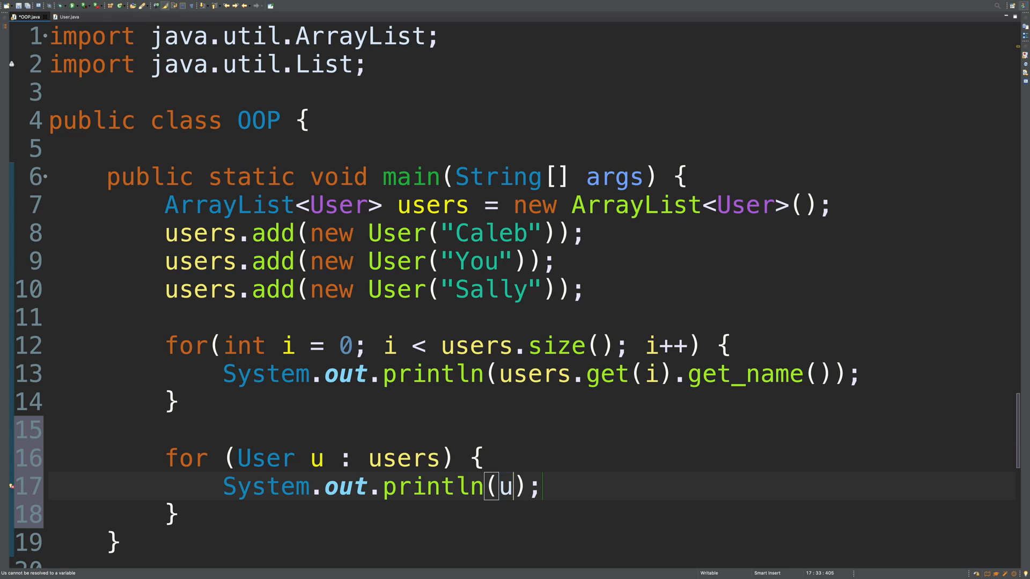
type(".get_name()")
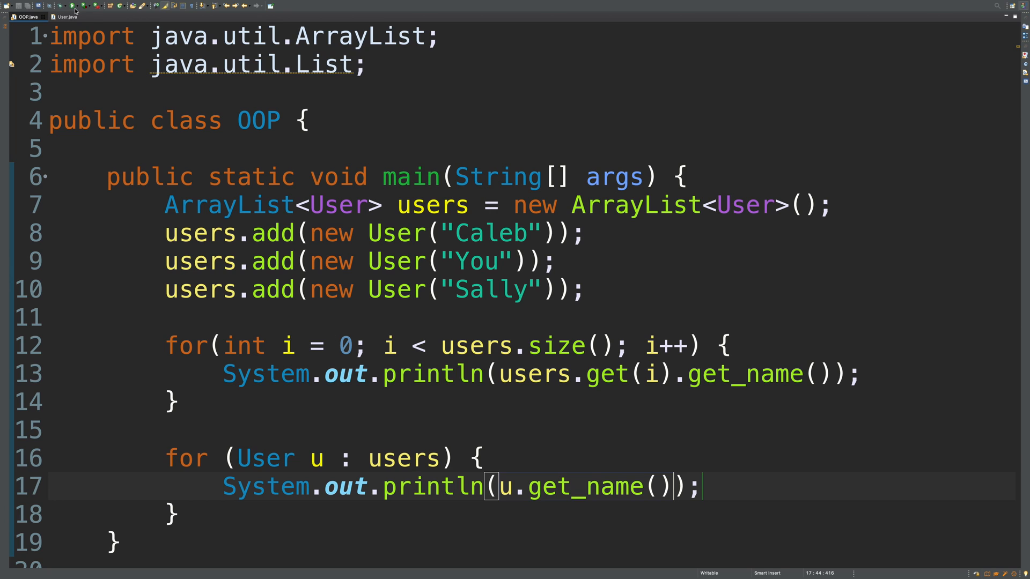
left_click(74, 5)
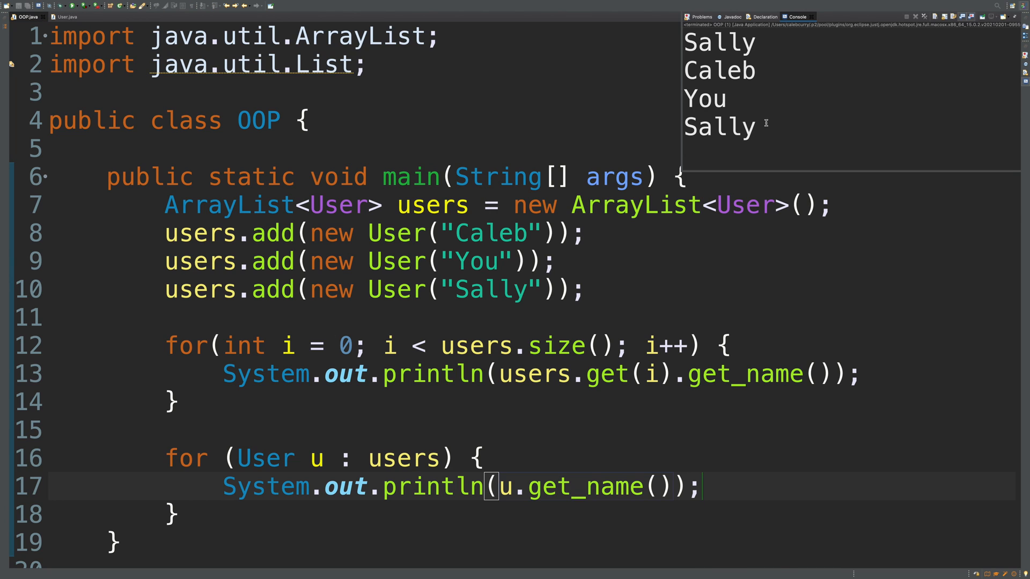